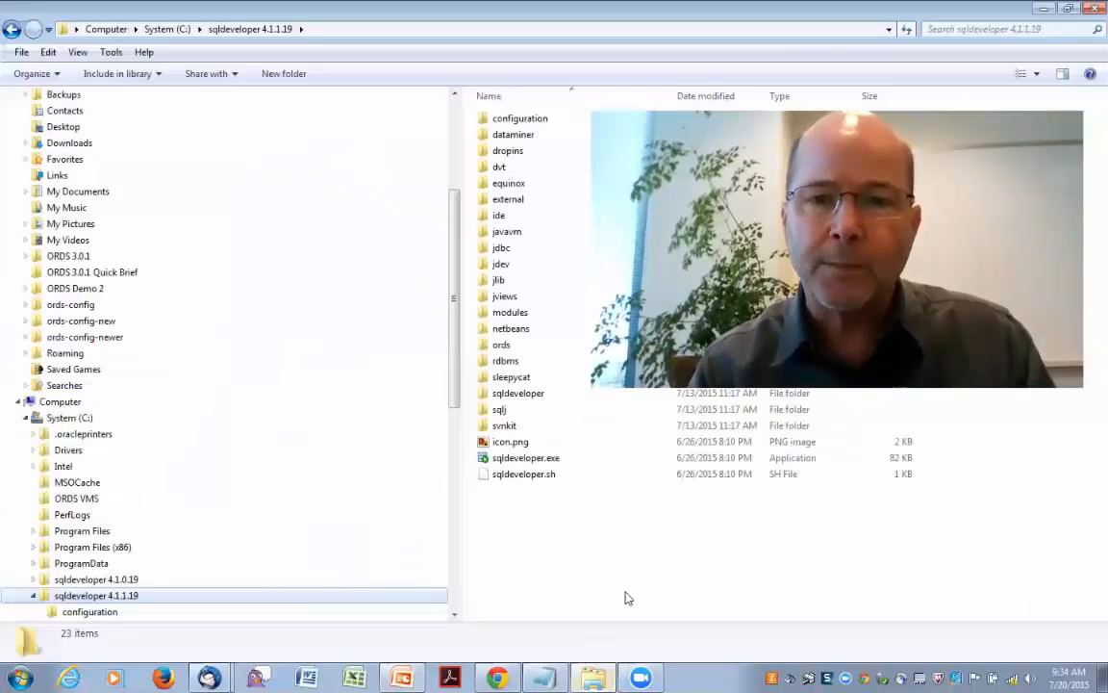
mouse_move(525, 458)
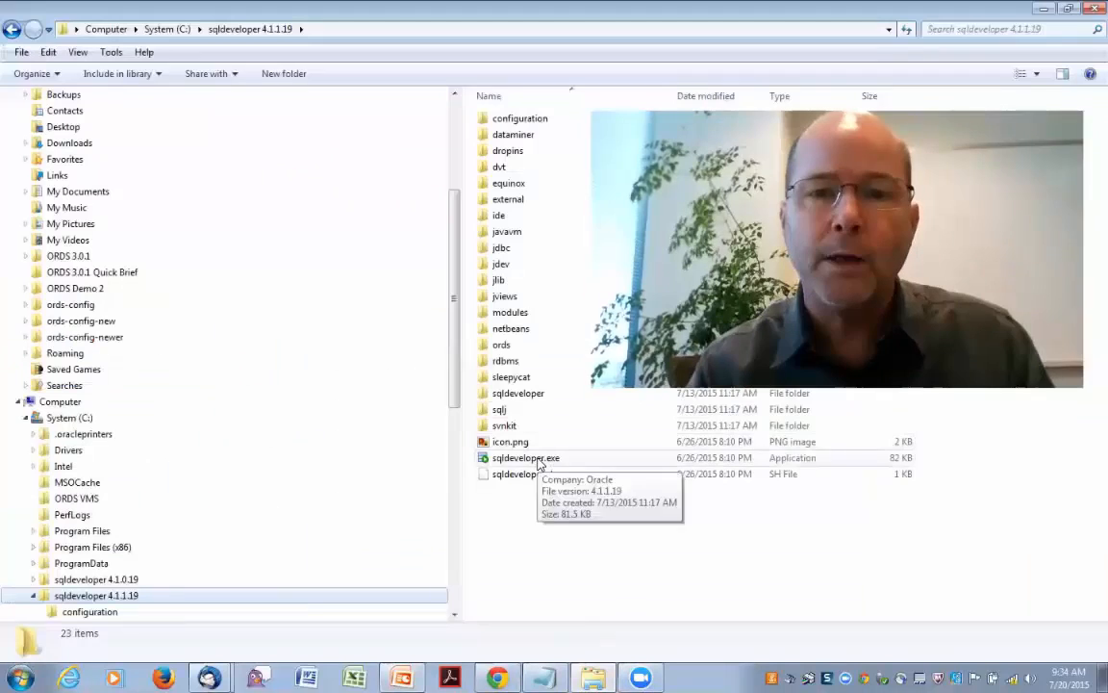
Launch SQL Developer from sqldeveloper.exe in the 4.1.1.19 folder.
double_click(525, 458)
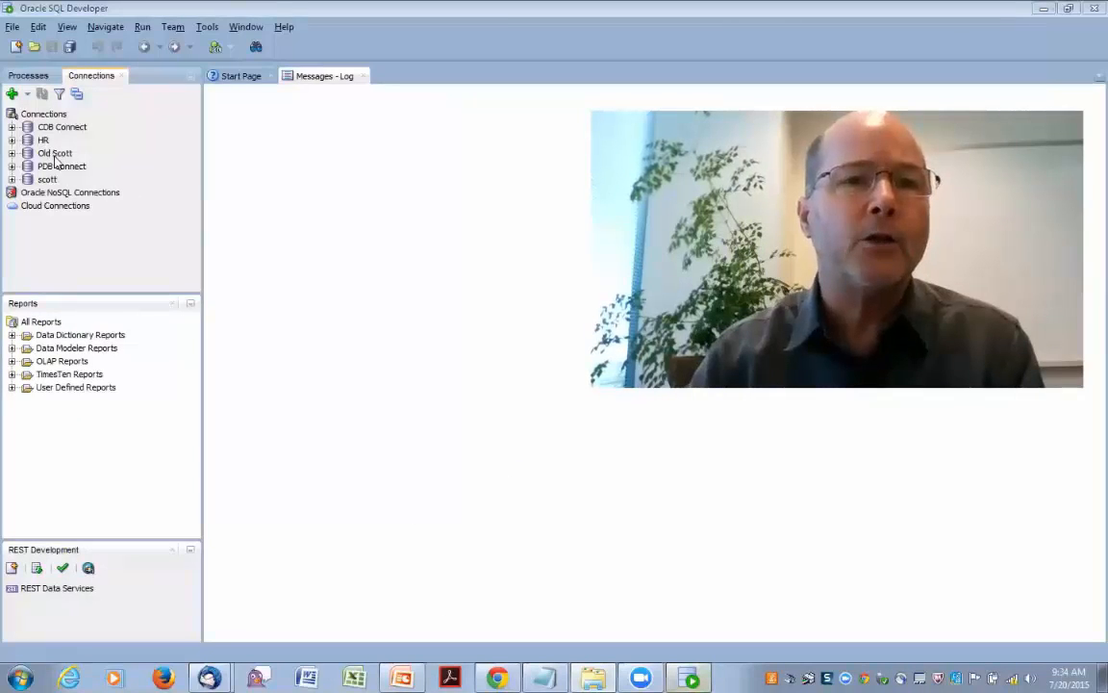
Connect to the PDB Connect database connection.
click(62, 166)
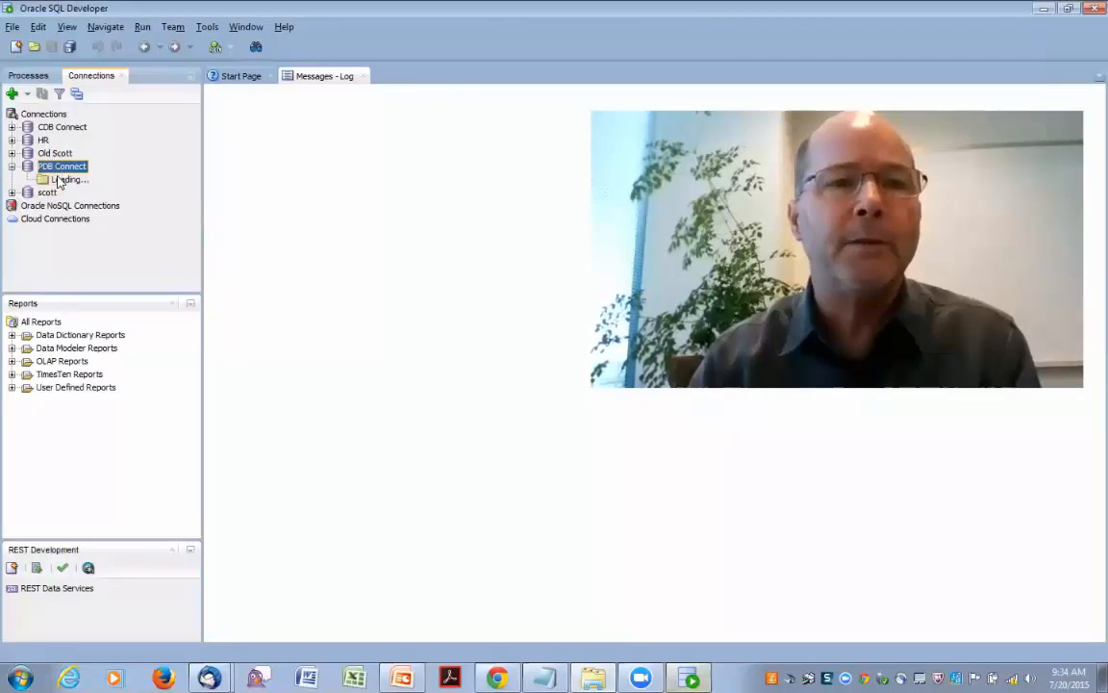
double_click(62, 166)
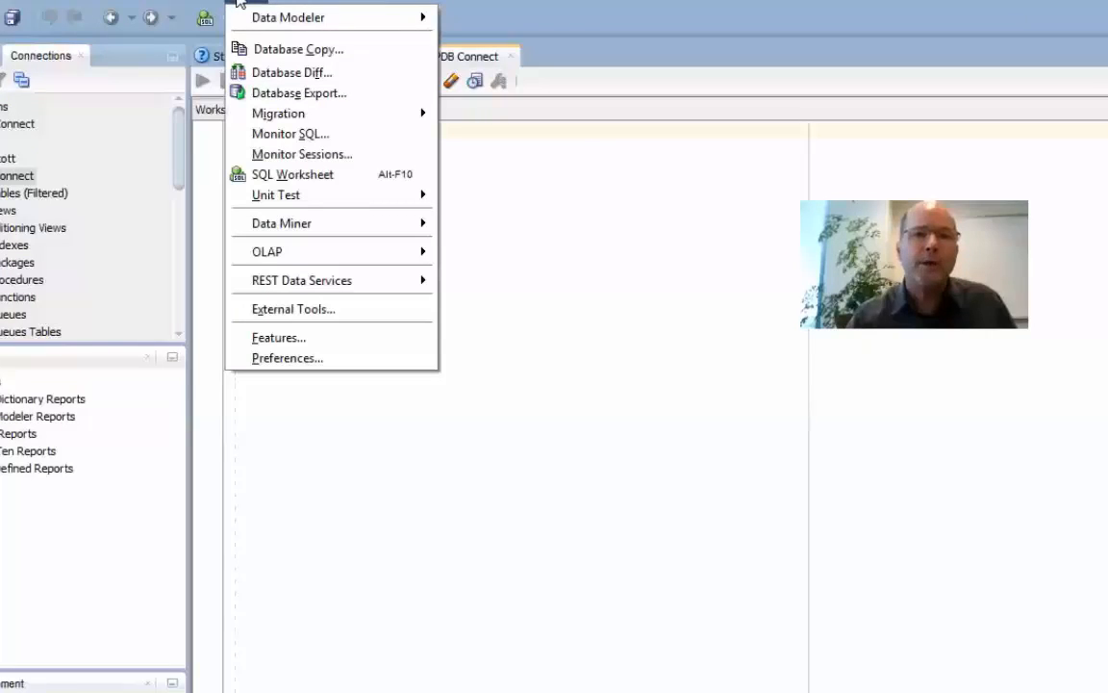
mouse_move(300, 281)
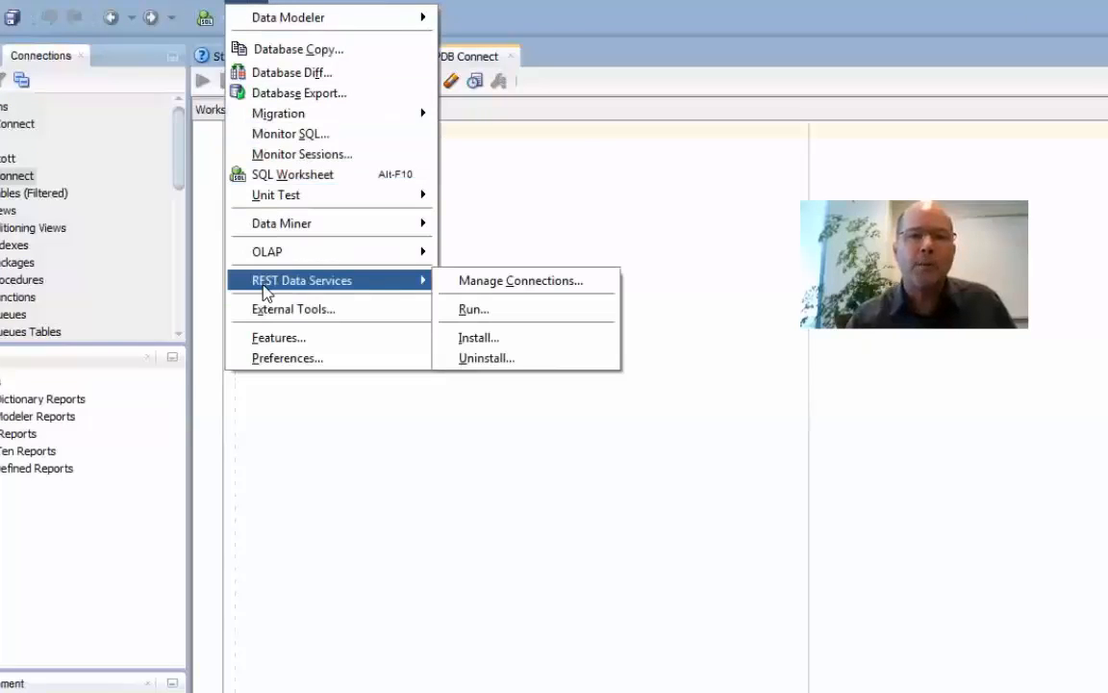
mouse_move(473, 308)
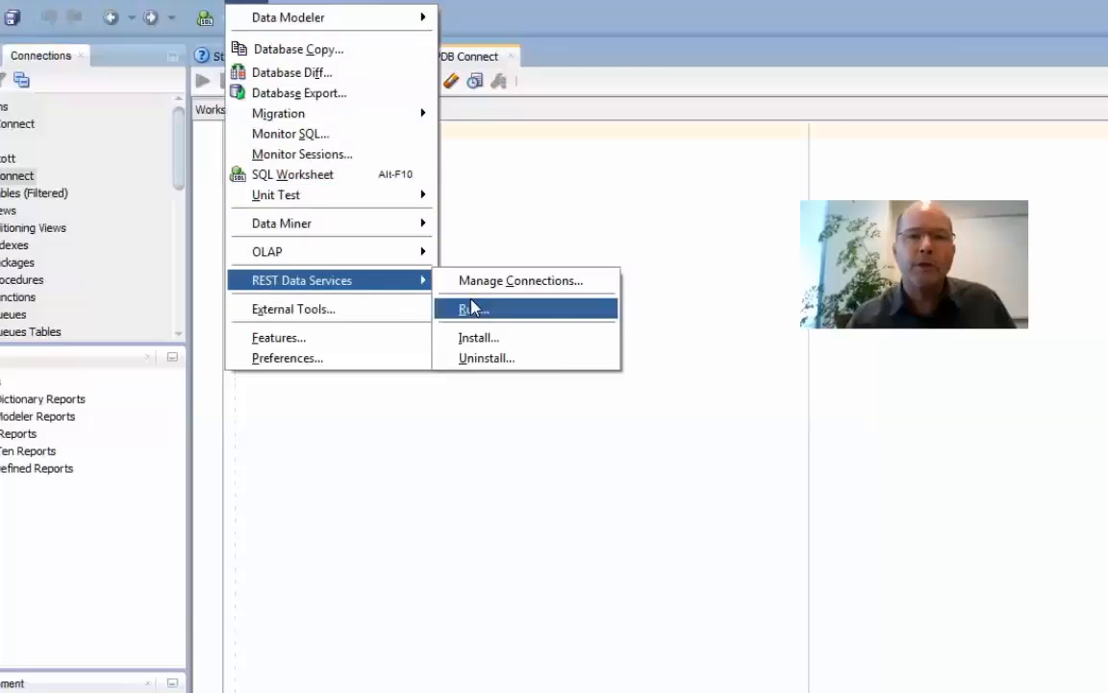
Start the ORDS Installation Wizard keeping the bundled war file 3.0.1.177.18.02.
click(473, 308)
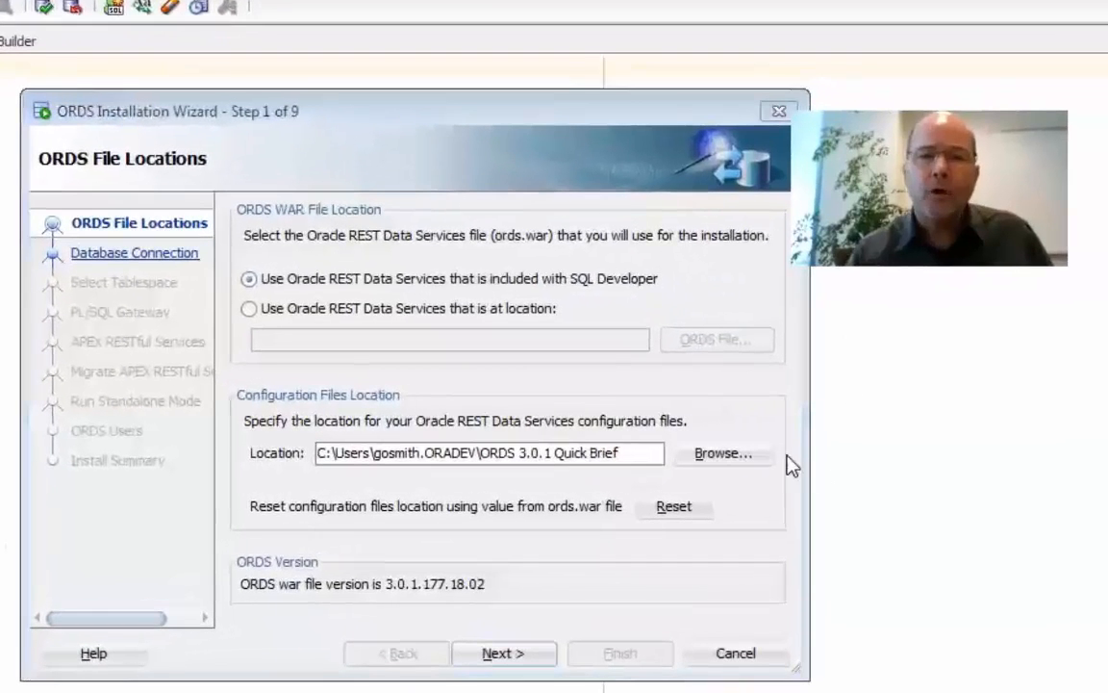
mouse_move(843, 490)
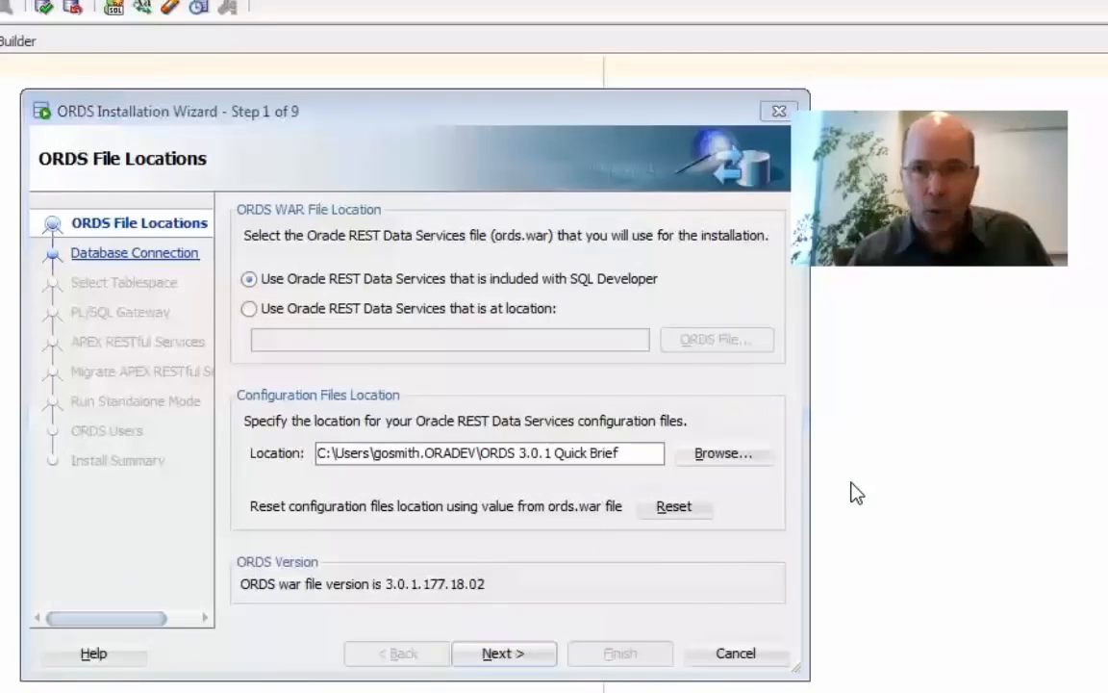
mouse_move(868, 487)
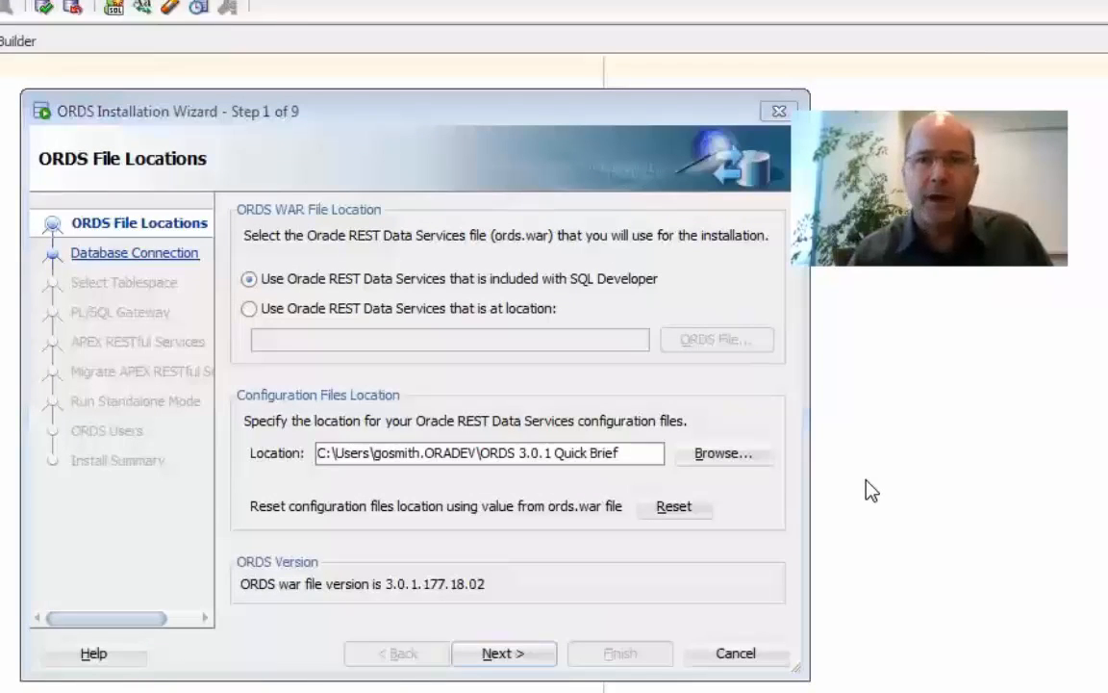
mouse_move(652, 488)
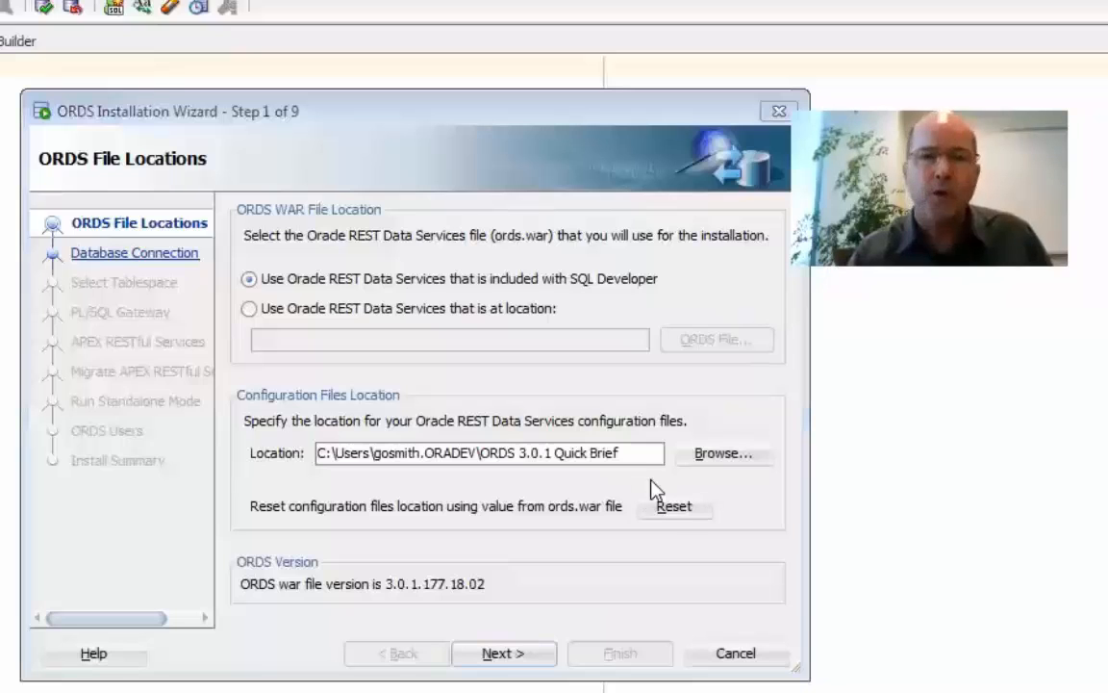
mouse_move(529, 523)
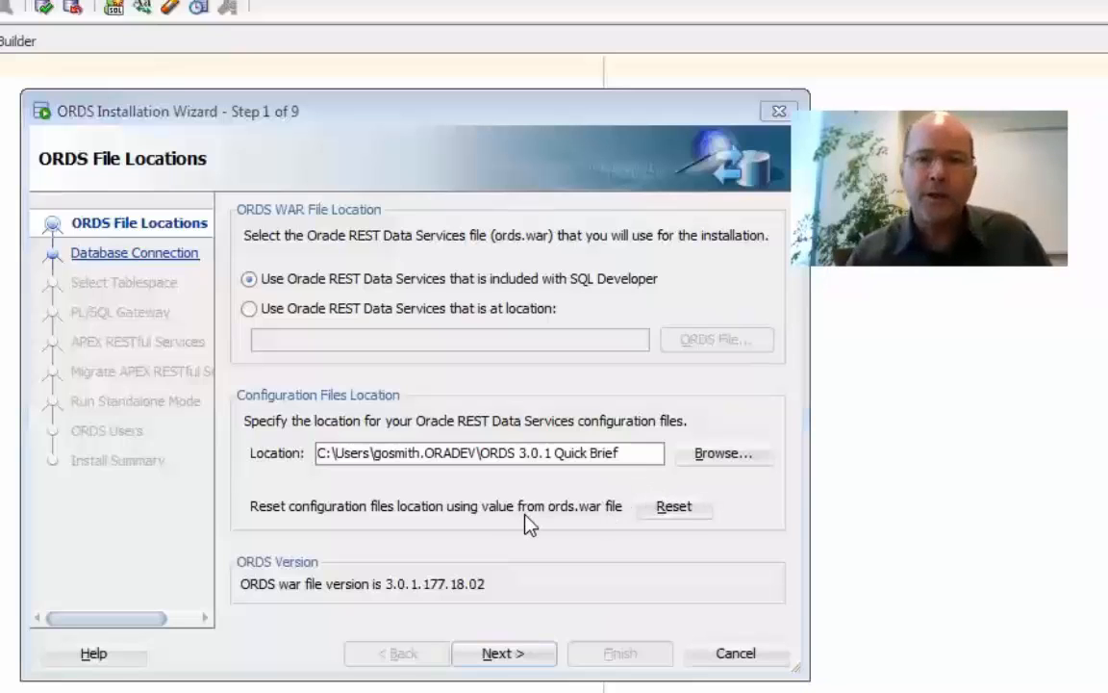
mouse_move(562, 481)
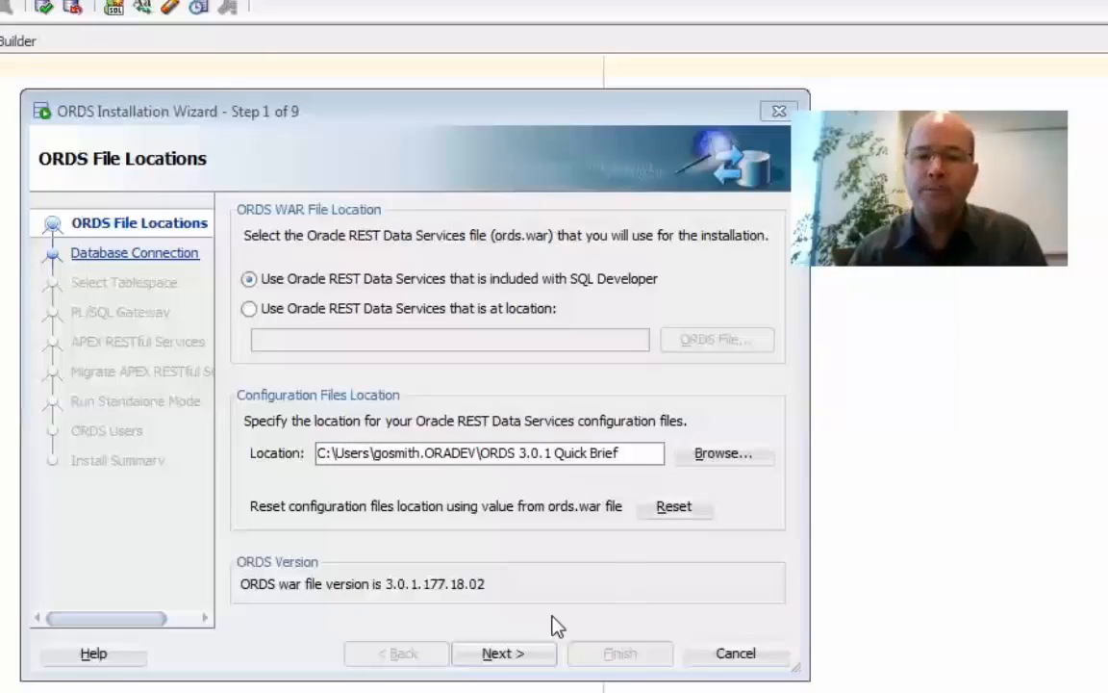
Connect by service name pdb1.opcdbaas.oraclecloud.internal and enter the ORDS_PUBLIC_USER password.
click(504, 654)
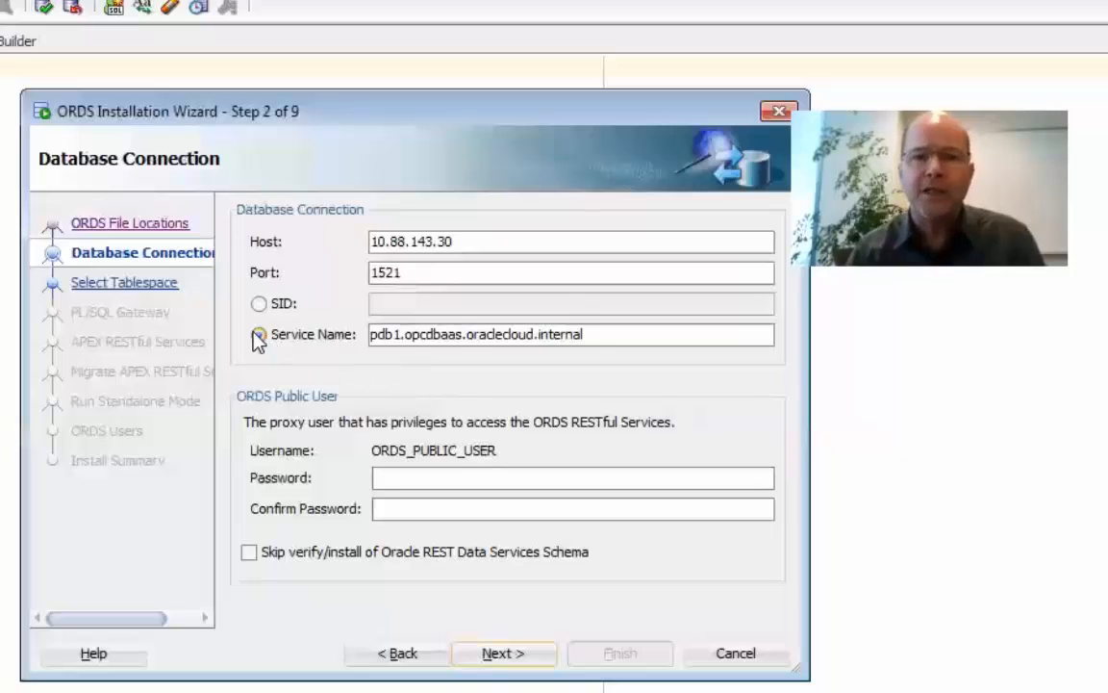
click(258, 335)
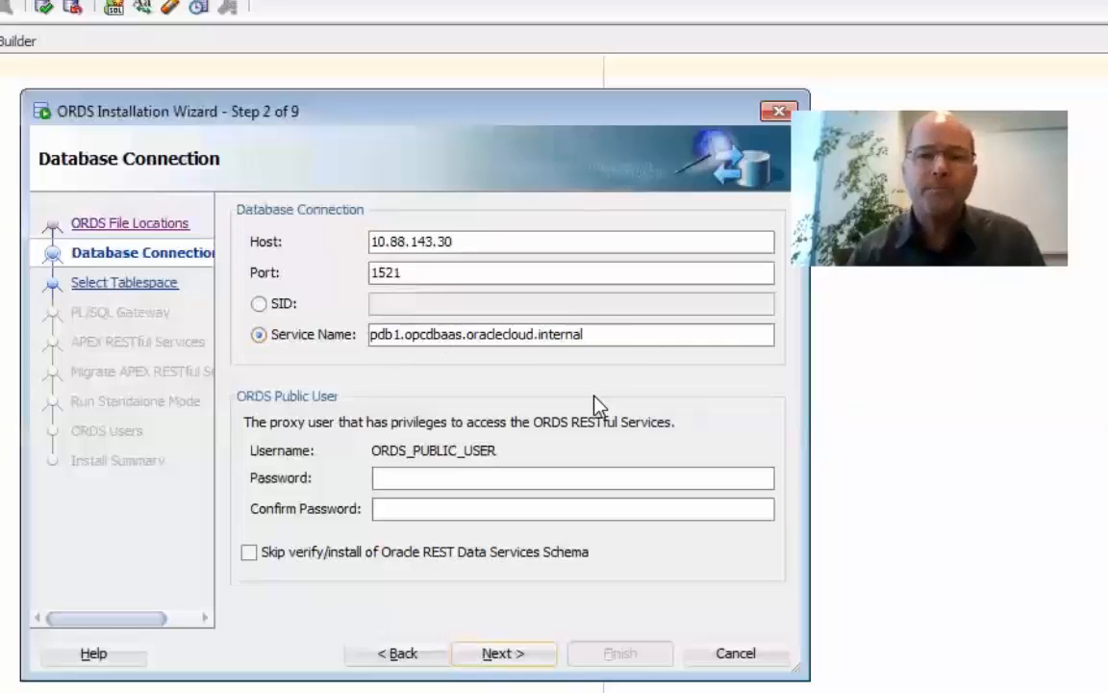
mouse_move(646, 464)
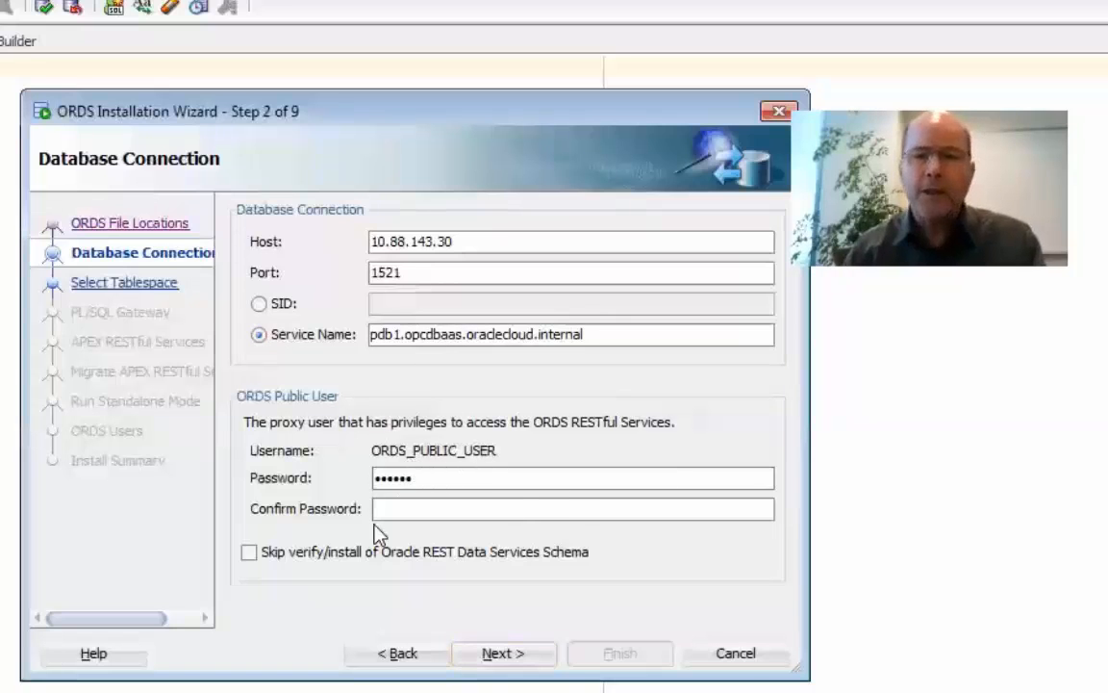
text(••••••)
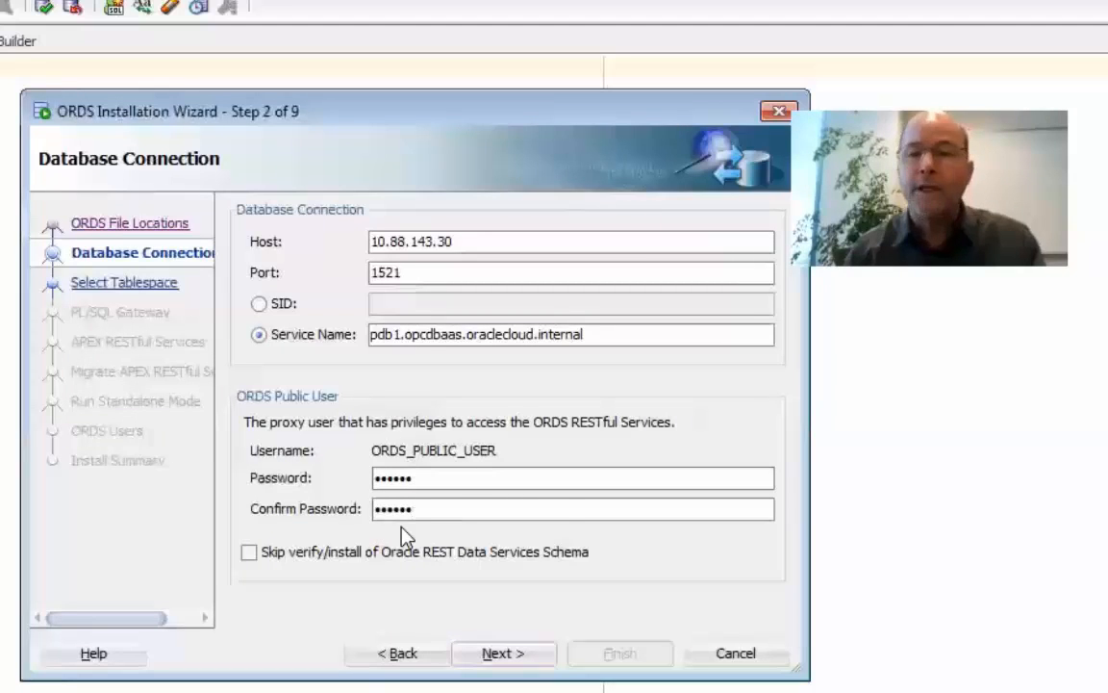
mouse_move(566, 505)
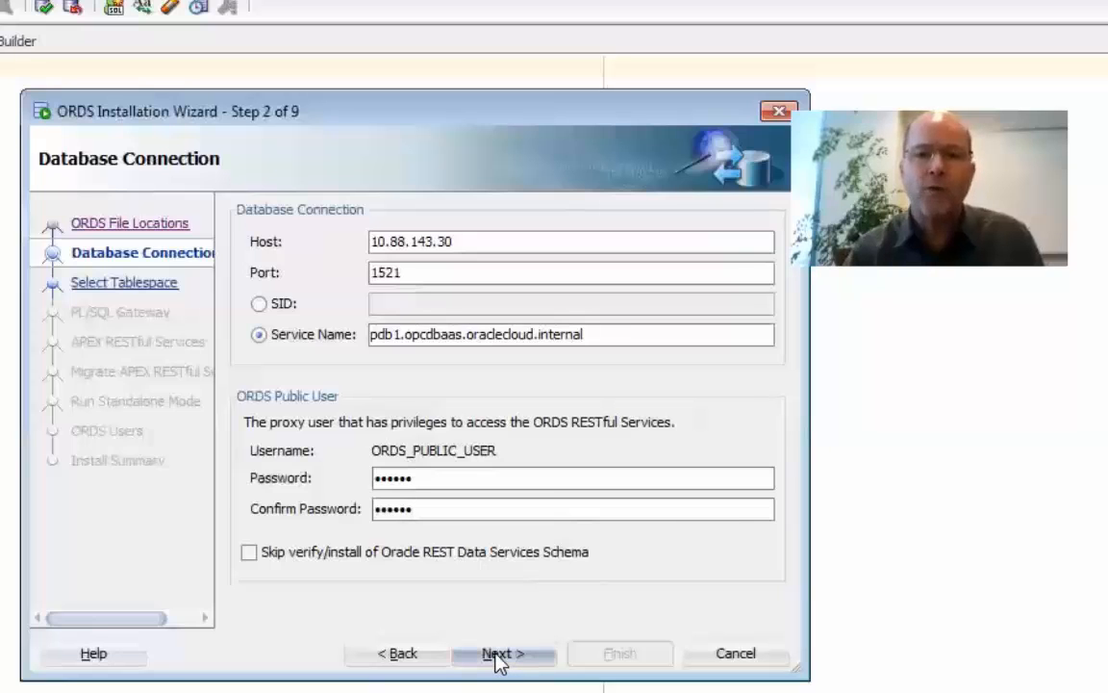
Fill the schema verification prompt with user 'sys as sysdba'.
click(500, 654)
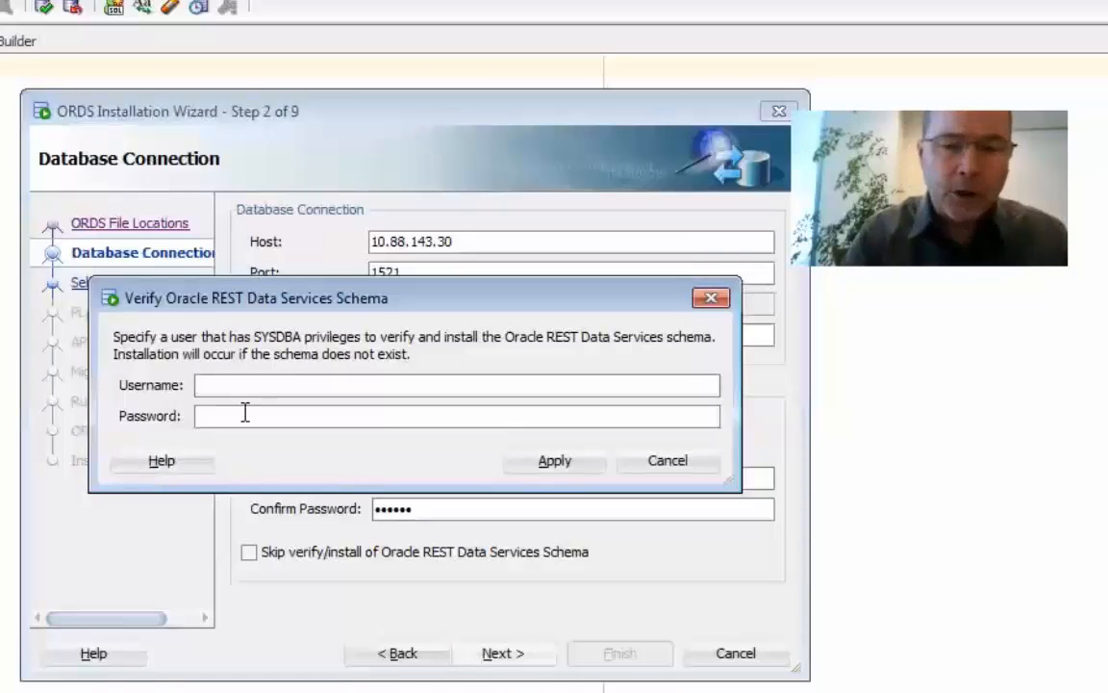
text(sys as)
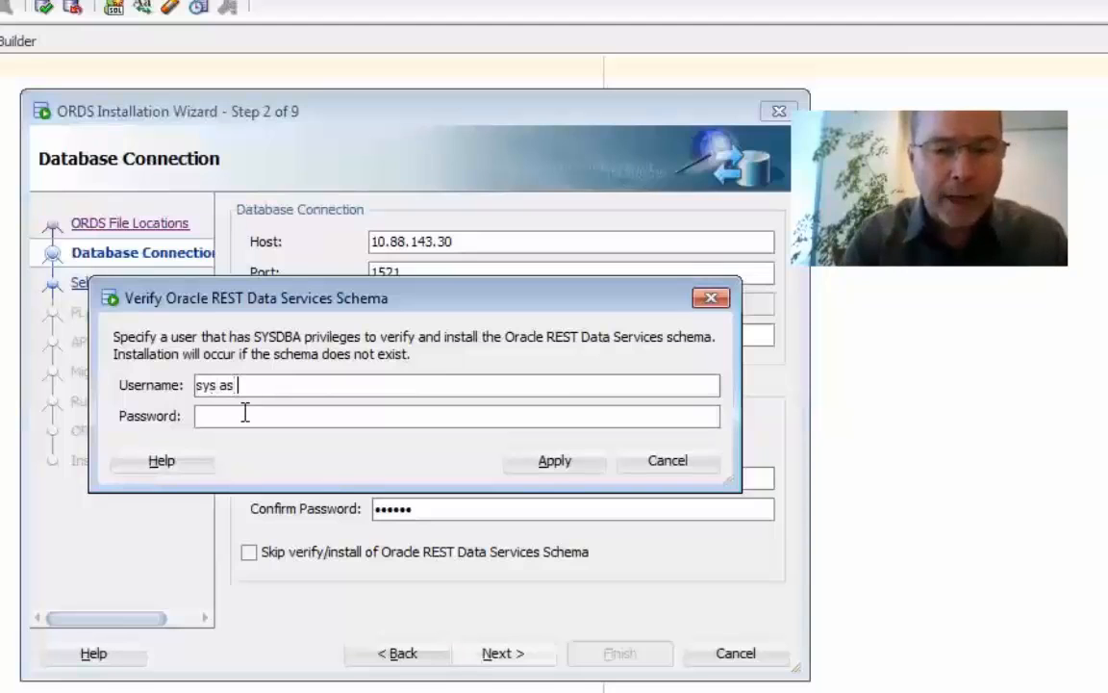
text(sysdba)
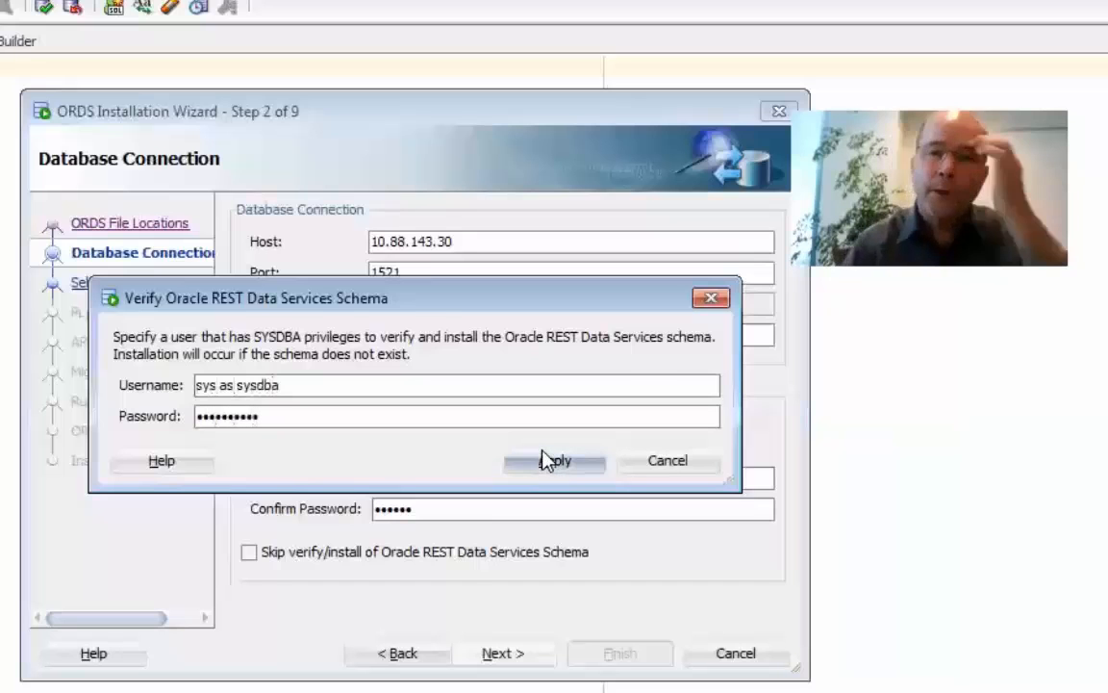
Verify the schema and accept the SYSAUX/TEMP and USERS/TEMP tablespaces.
click(554, 460)
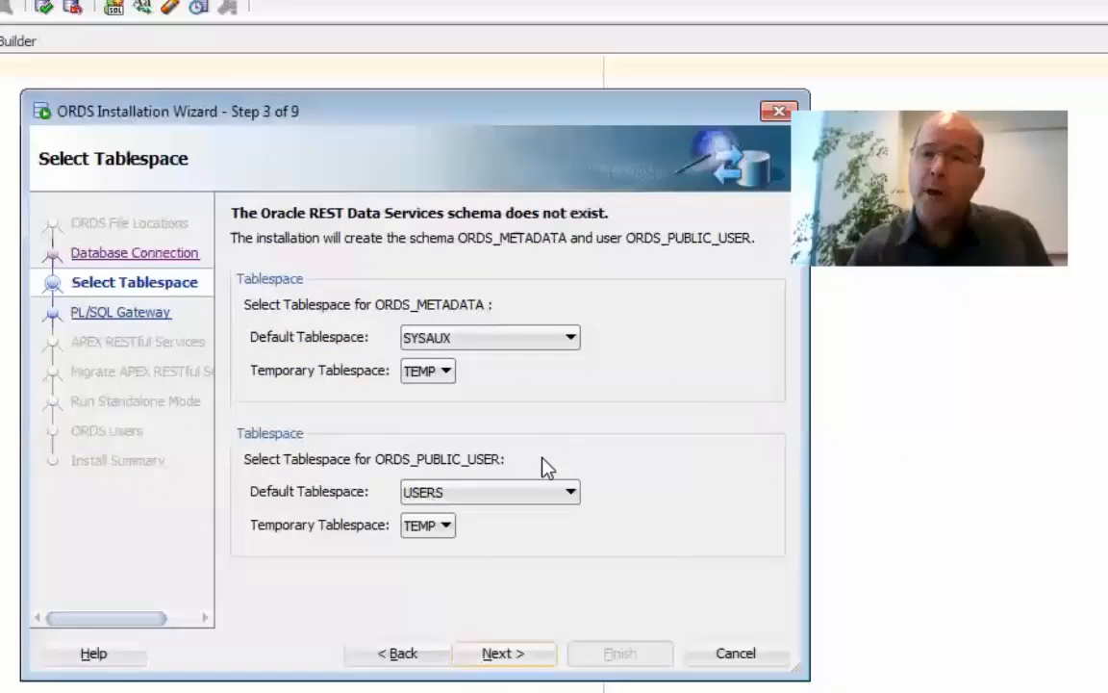
mouse_move(393, 329)
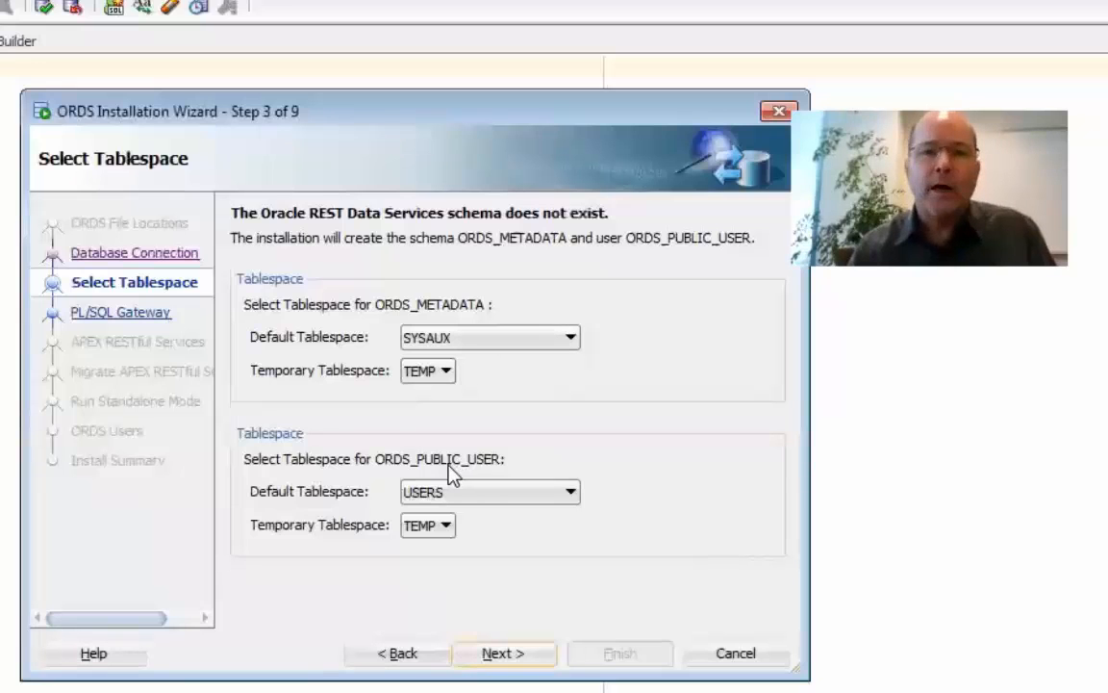
mouse_move(392, 477)
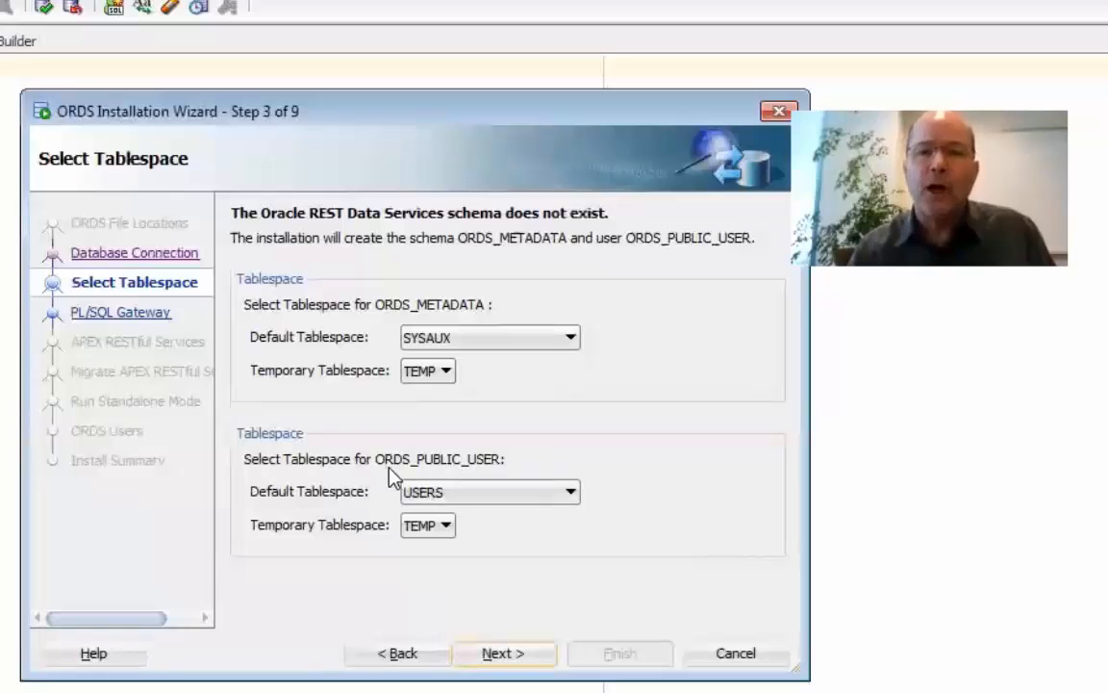
mouse_move(466, 464)
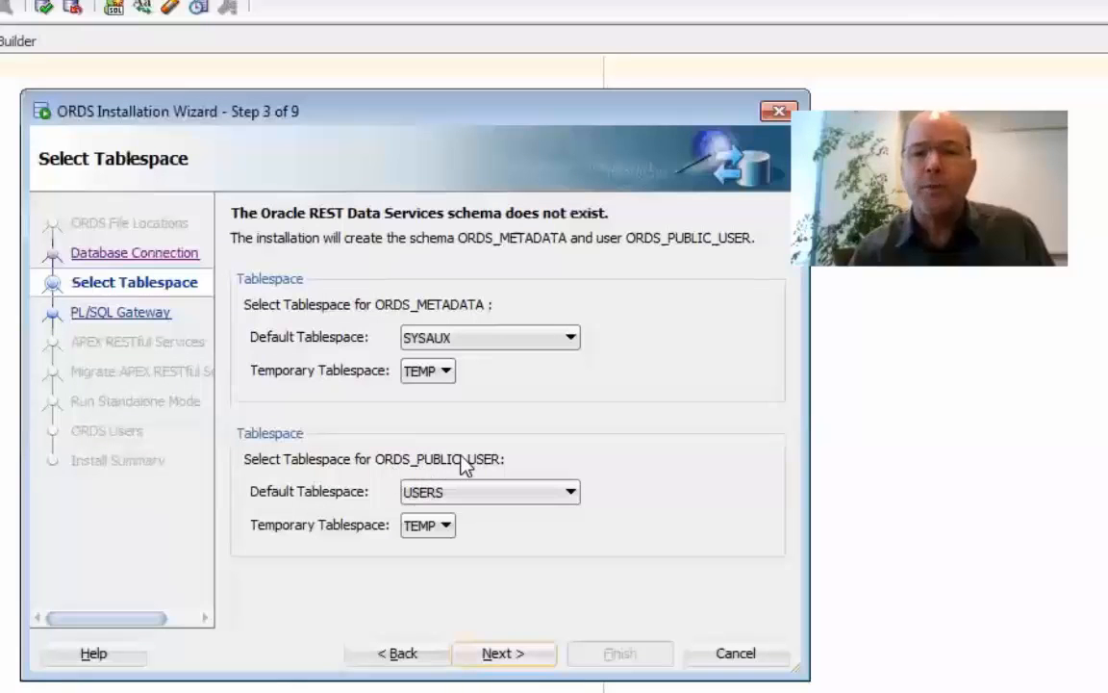
mouse_move(250, 362)
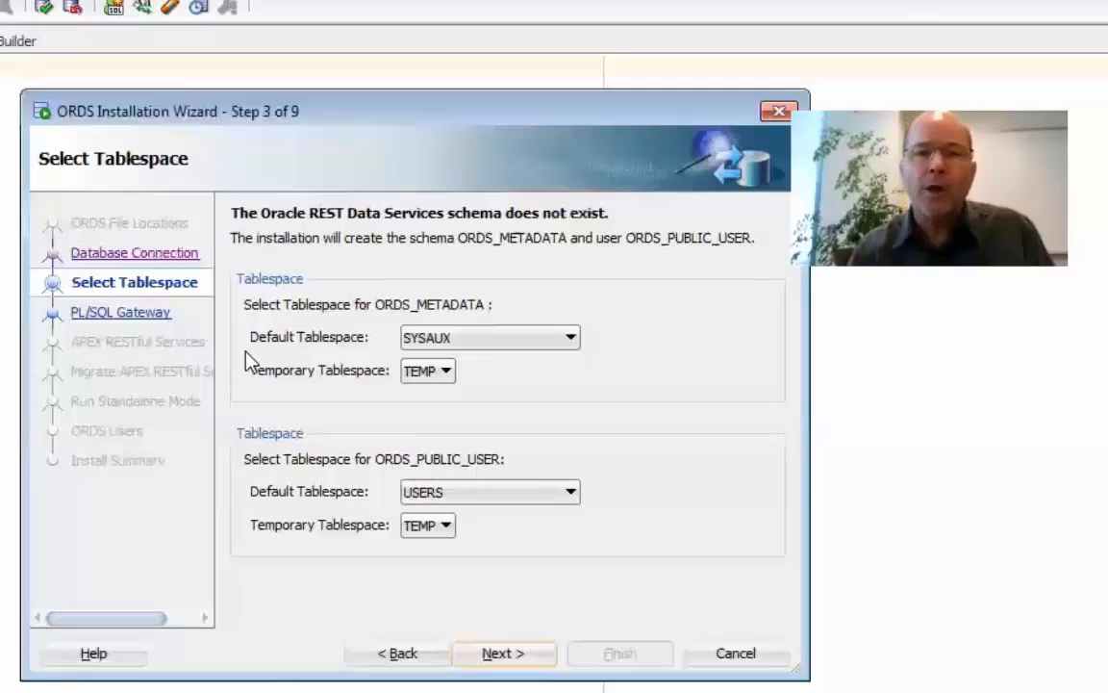
mouse_move(447, 593)
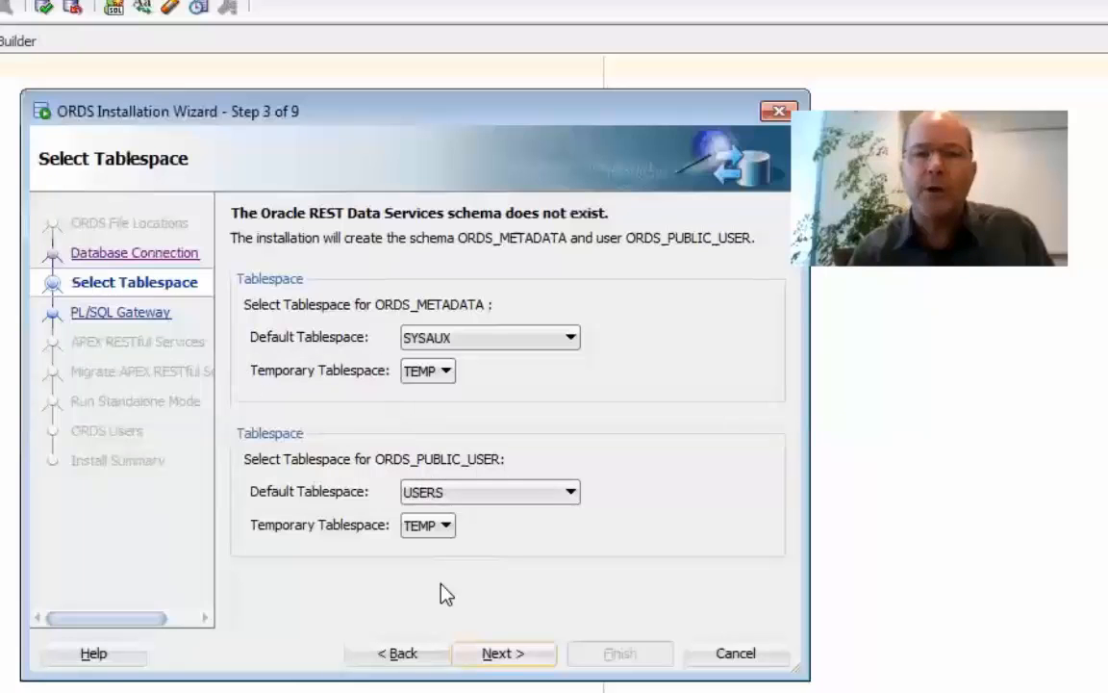
click(505, 654)
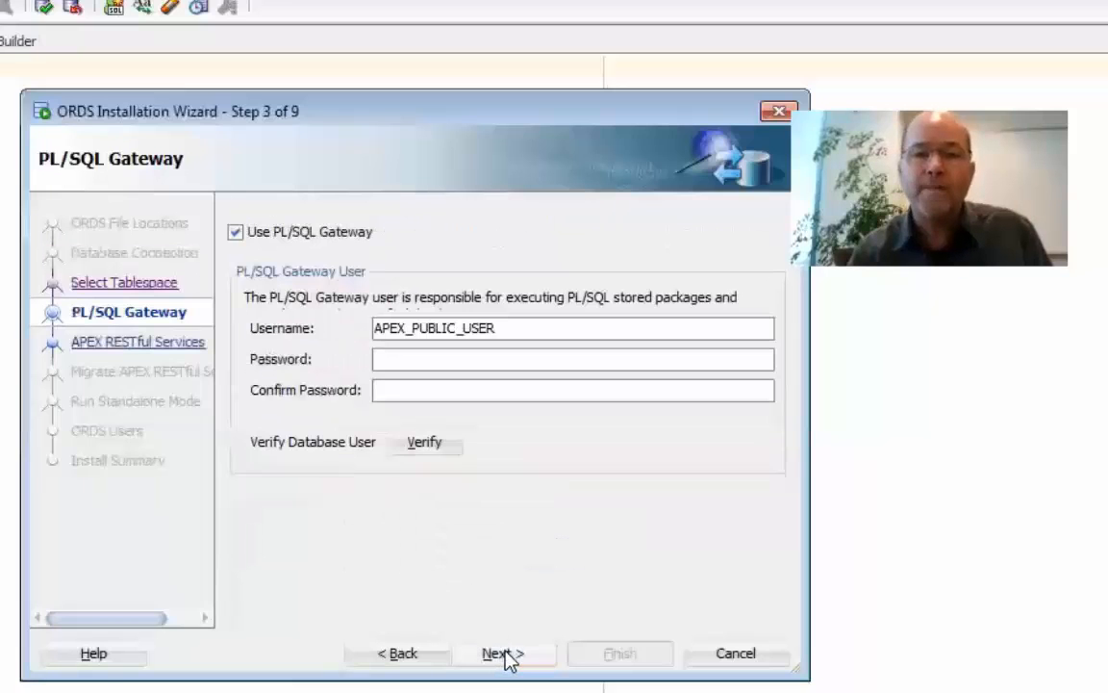
Turn off Use PL/SQL Gateway and continue to standalone mode settings.
click(504, 654)
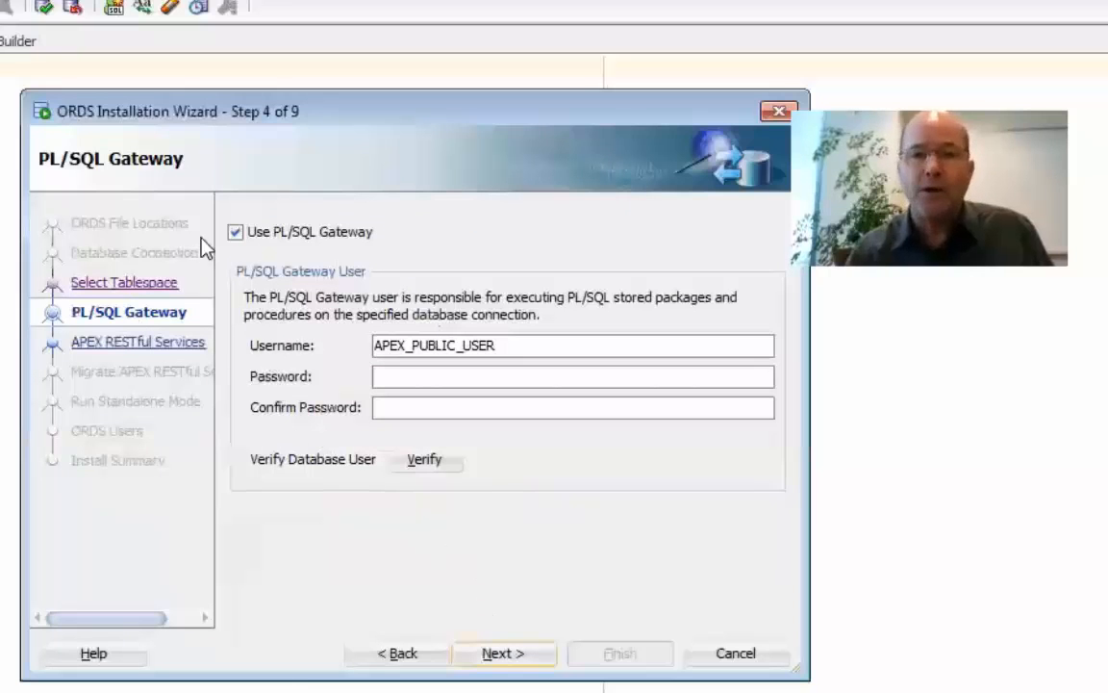
click(235, 231)
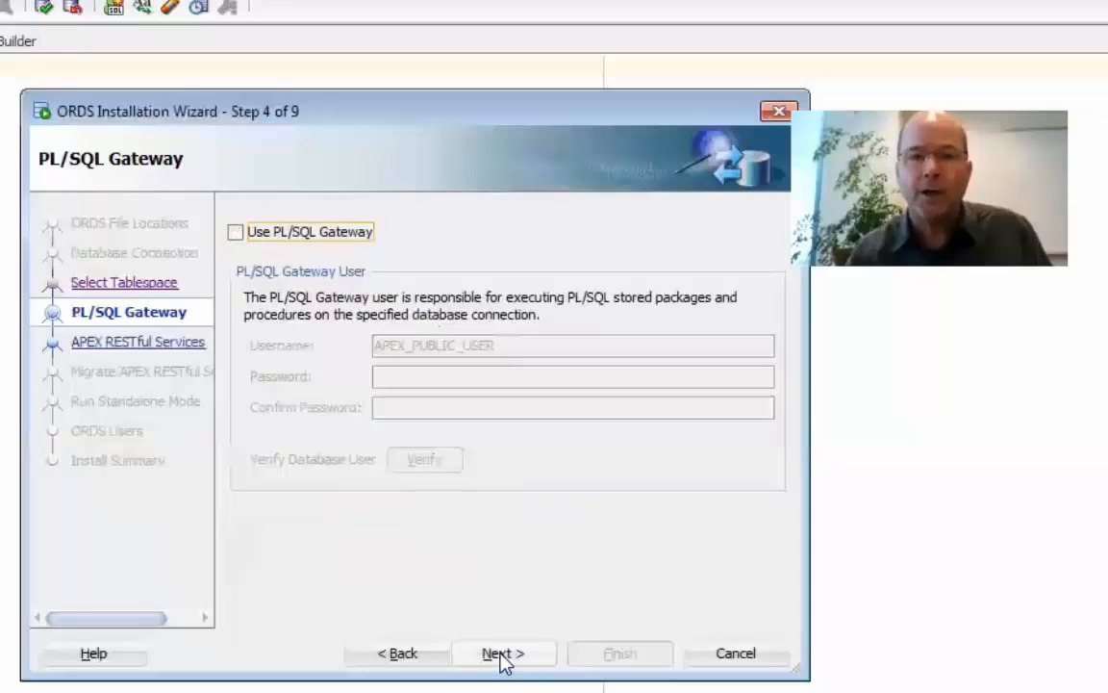
click(504, 653)
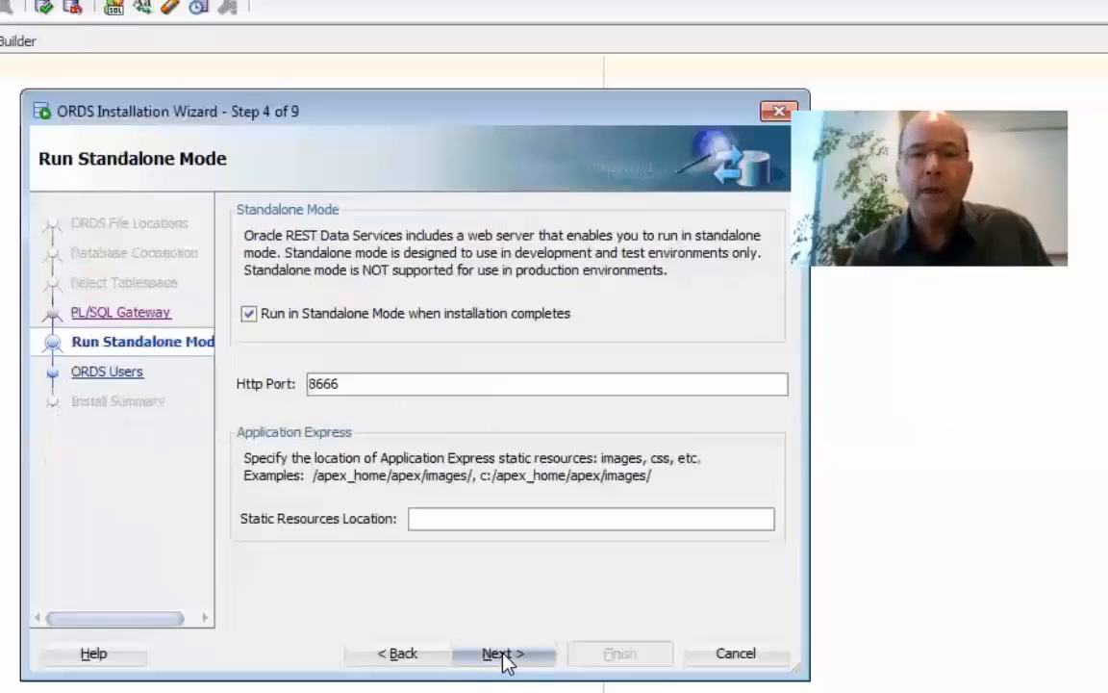
Keep Run in Standalone Mode on HTTP port 8666 and continue to the users step.
click(502, 653)
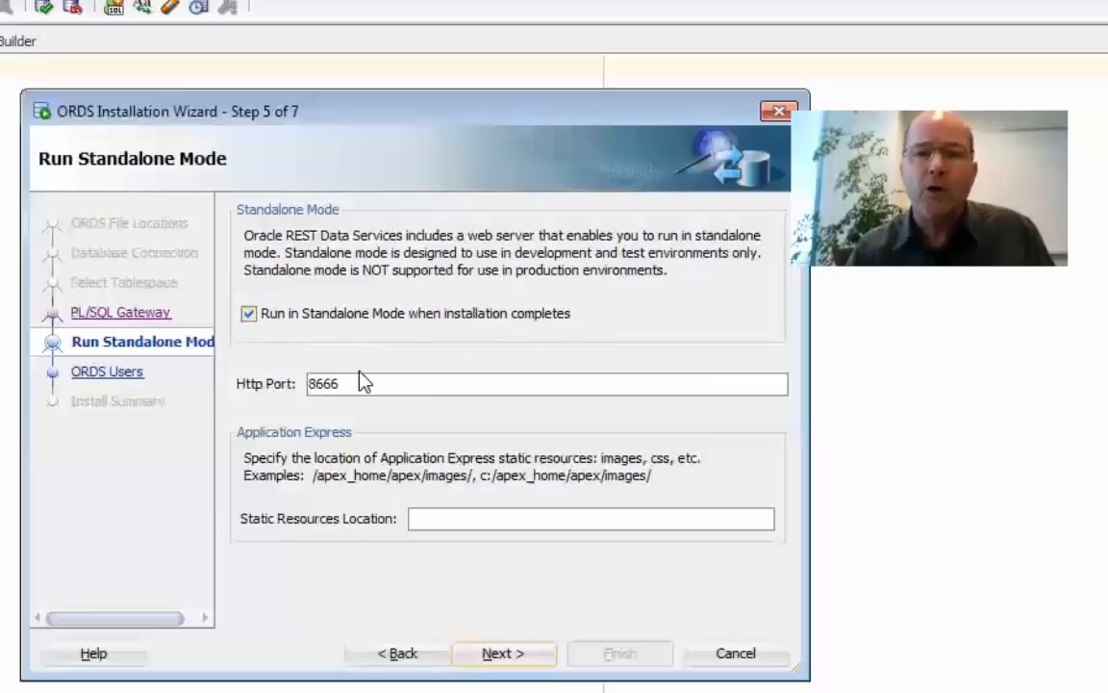
mouse_move(319, 408)
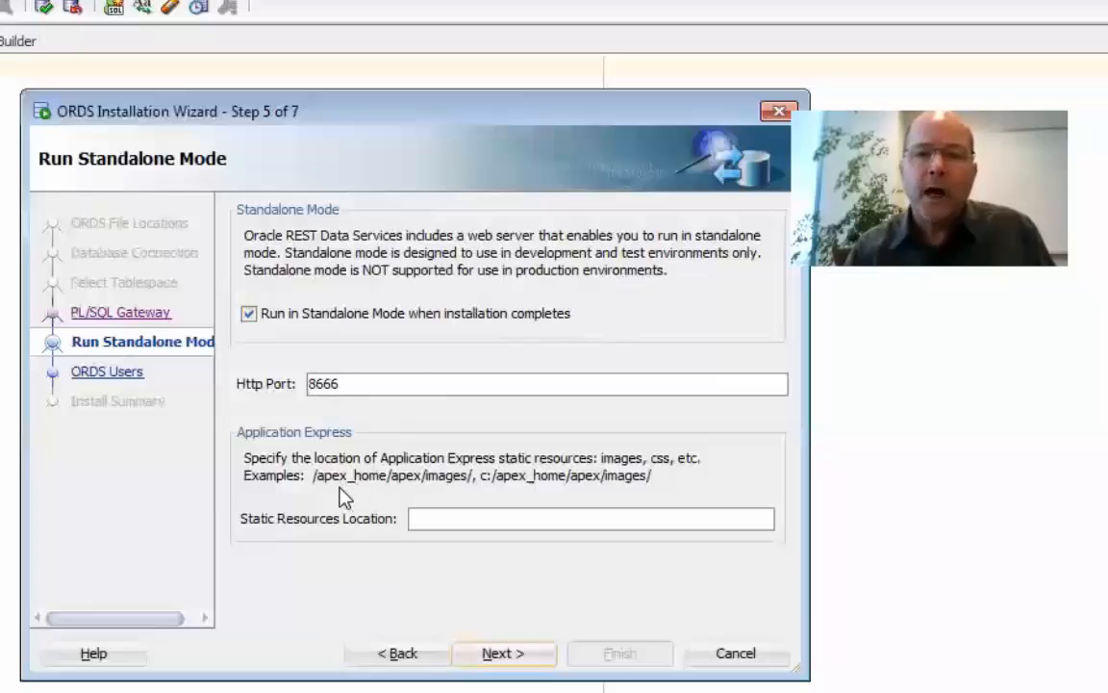
mouse_move(268, 422)
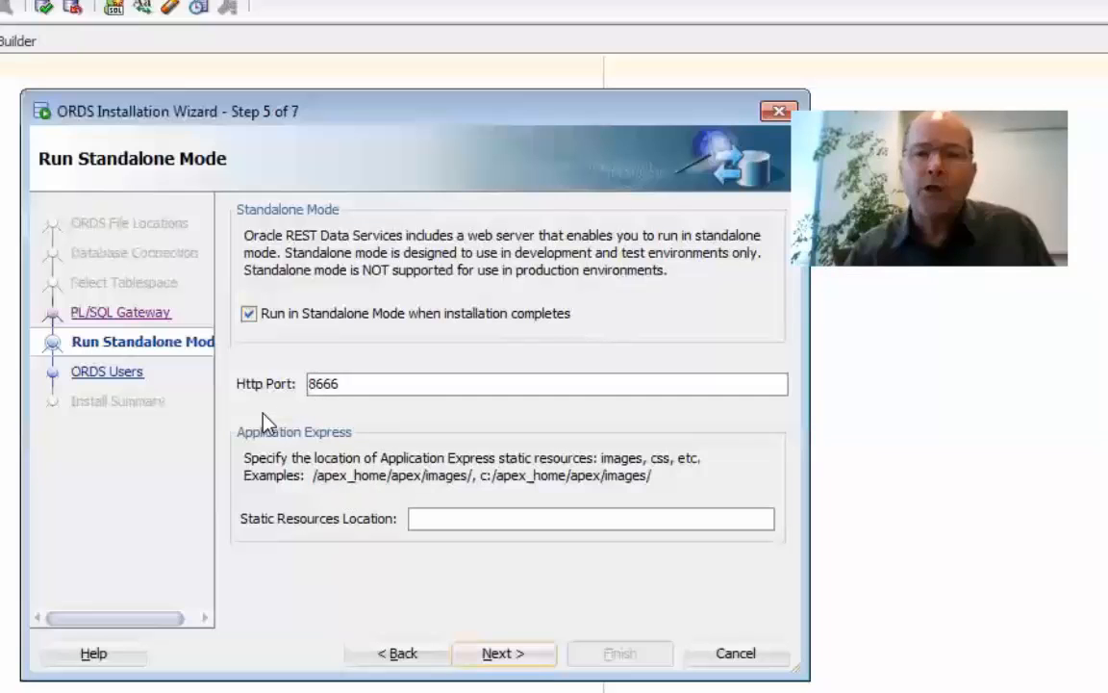
mouse_move(425, 581)
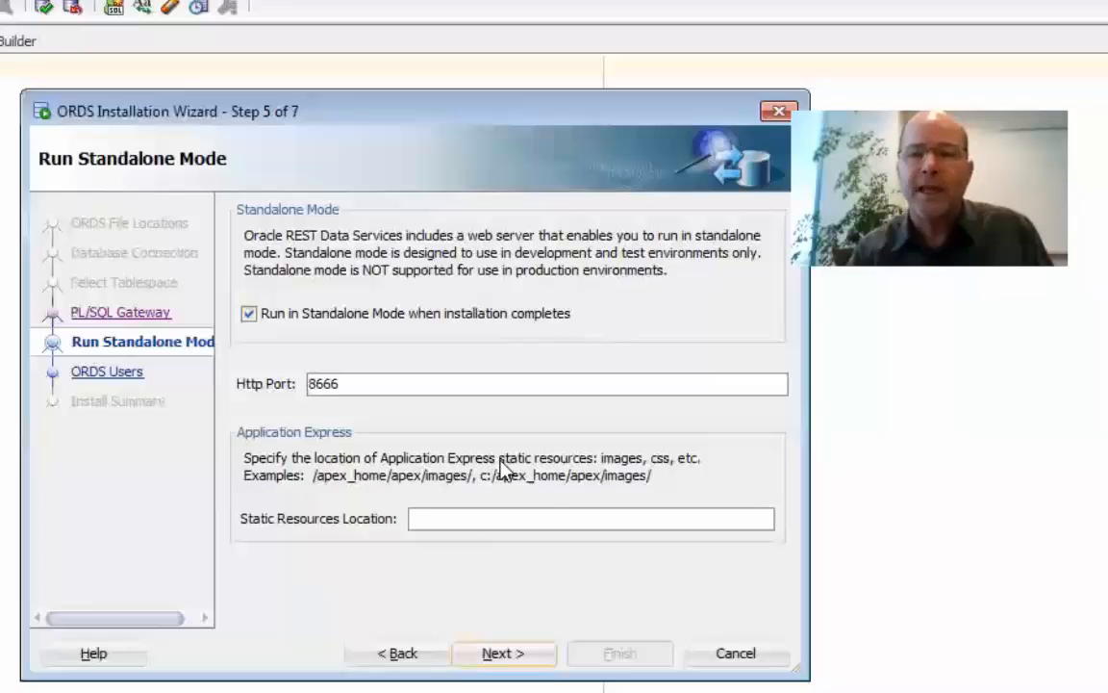
mouse_move(689, 490)
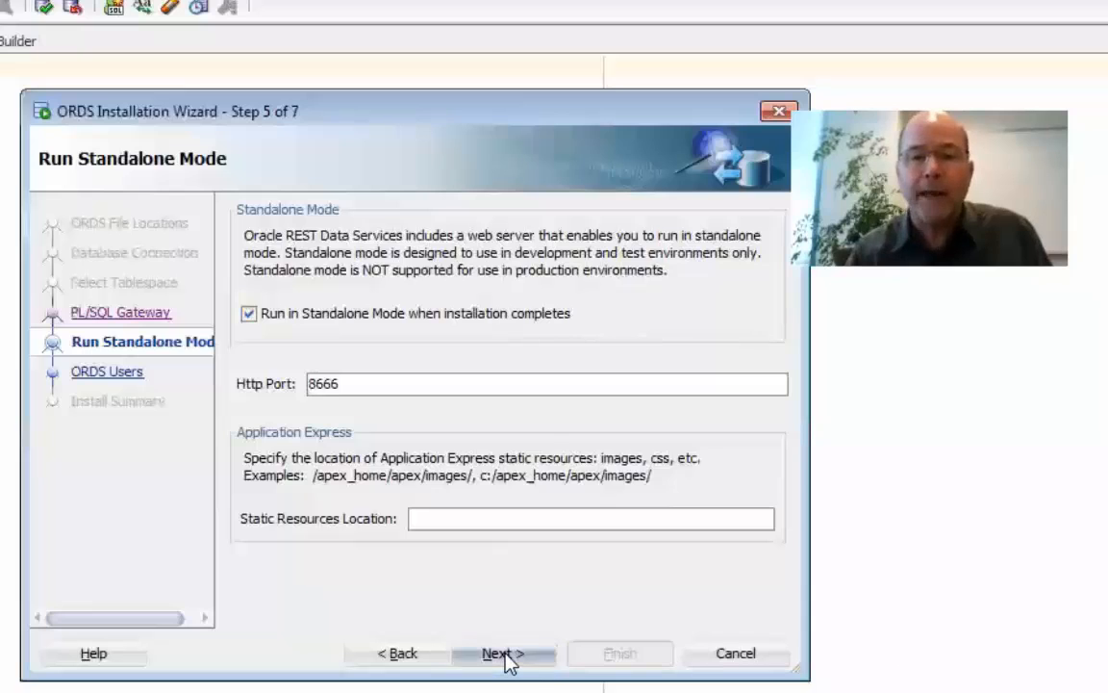
click(500, 654)
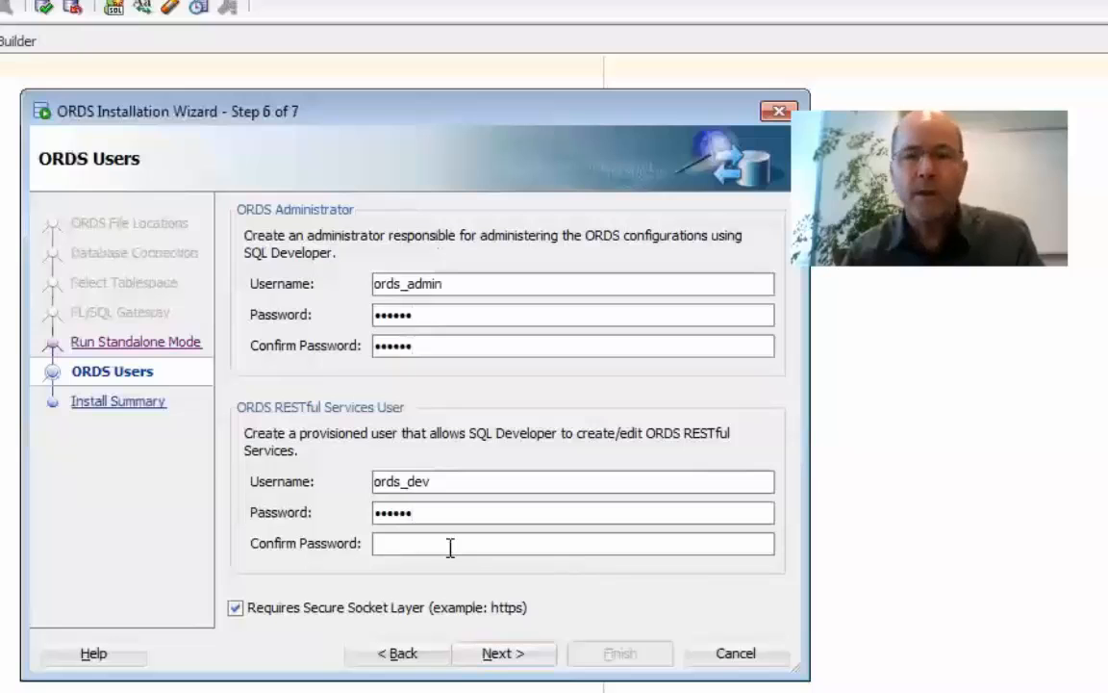
Confirm the ords_dev password and stop requiring Secure Socket Layer.
text(••••••)
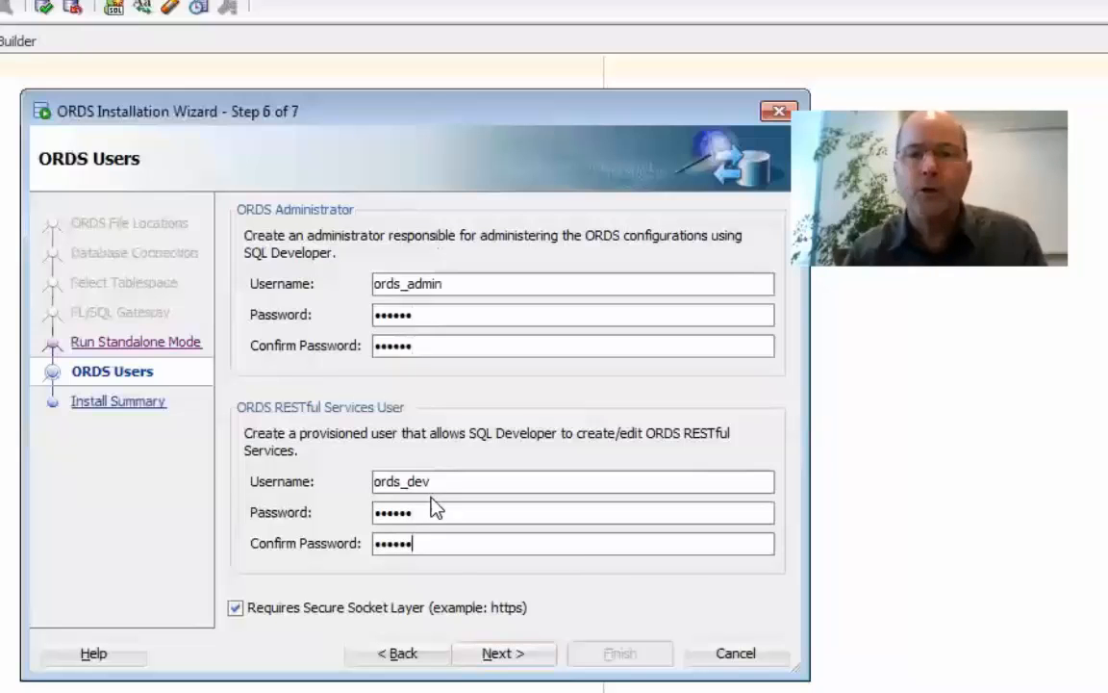
mouse_move(438, 576)
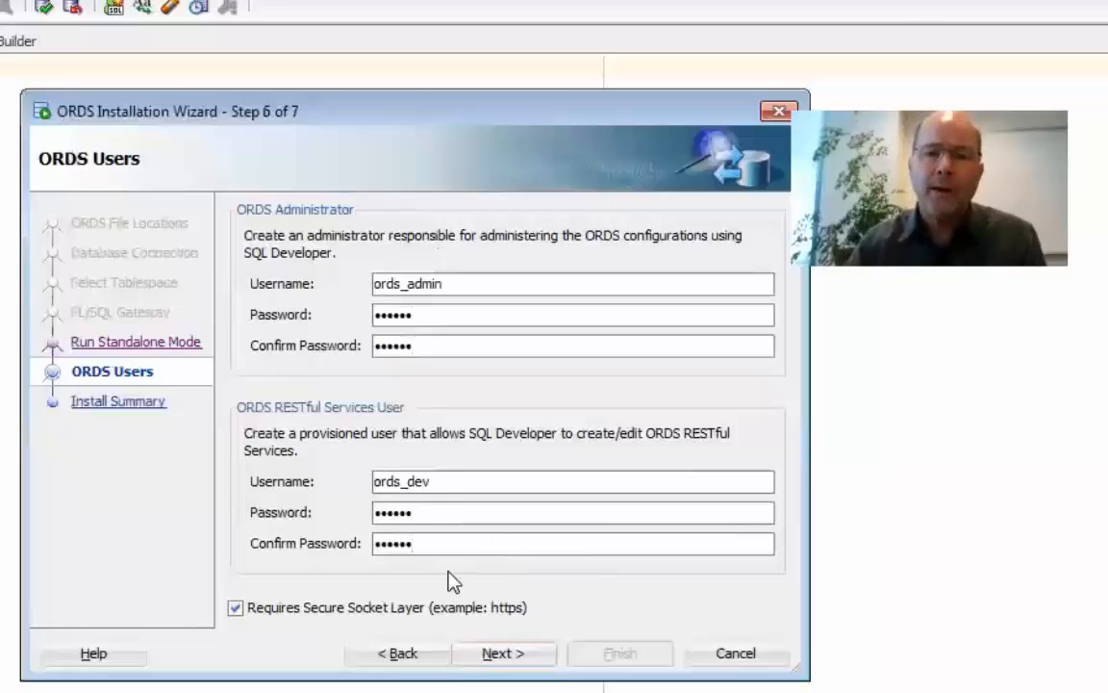
click(235, 608)
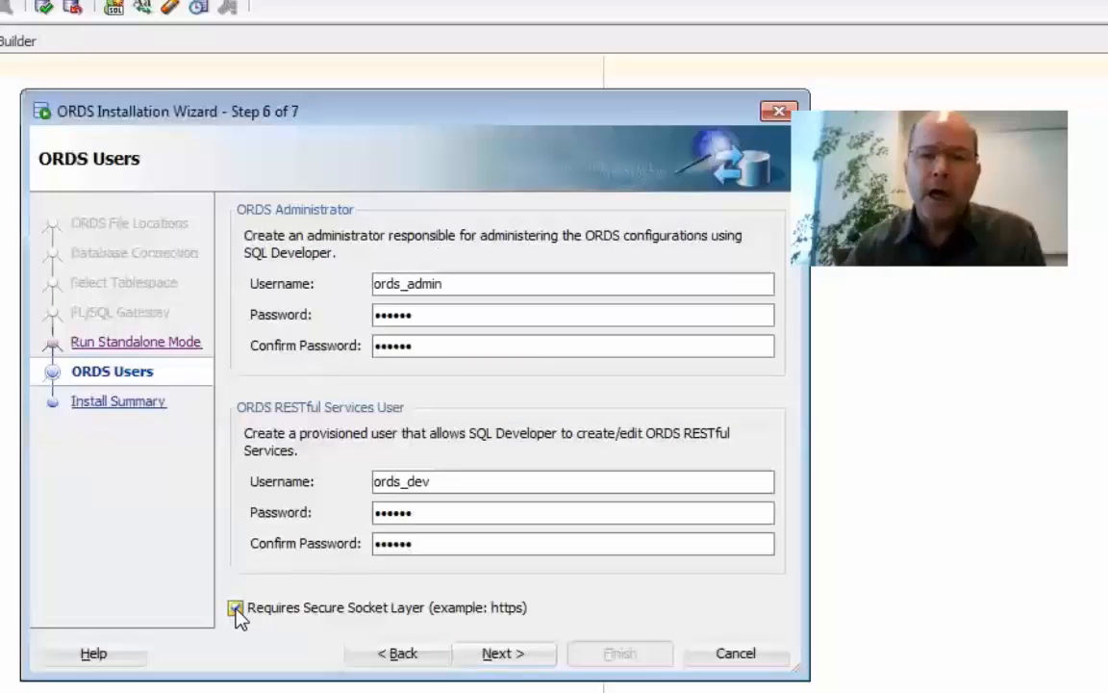
click(234, 608)
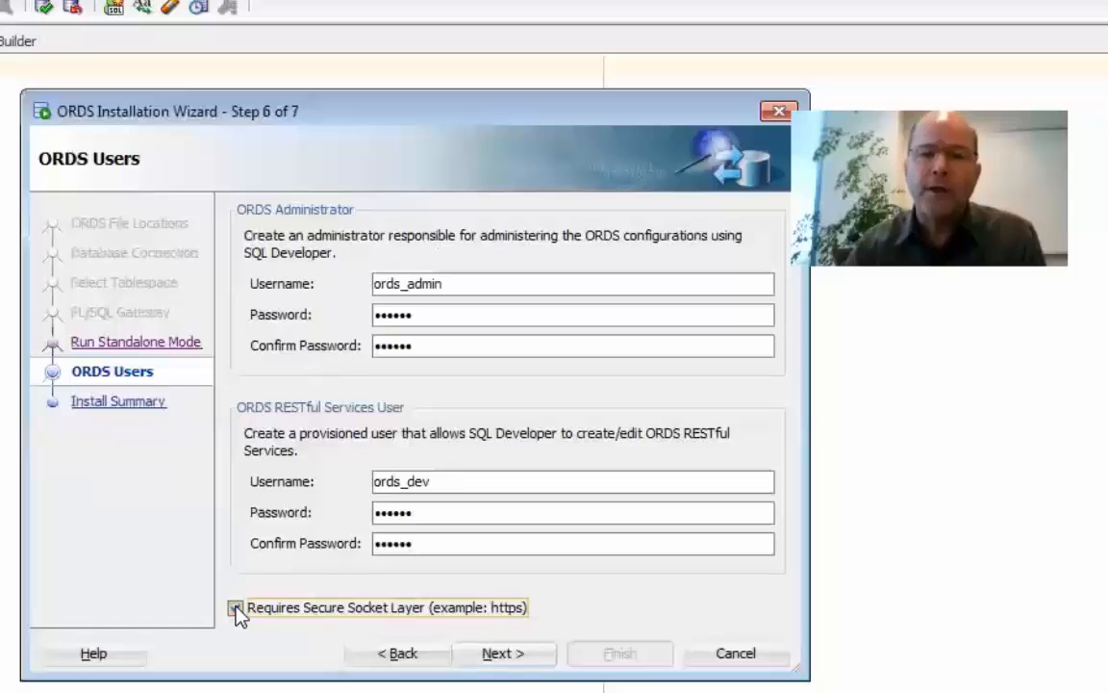
click(235, 608)
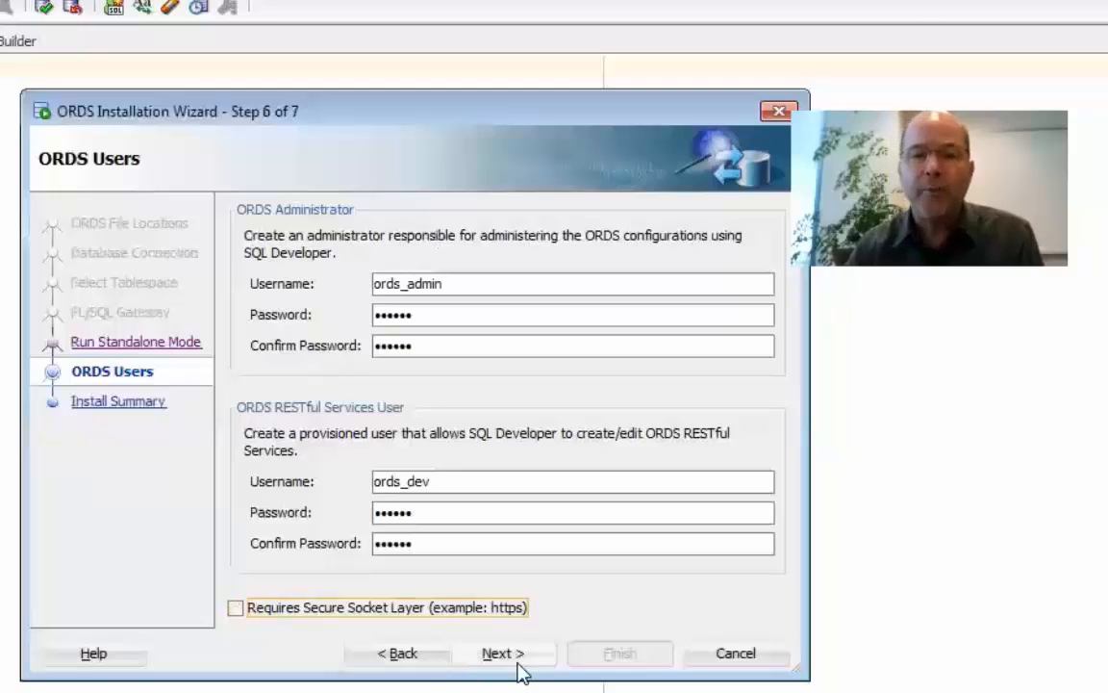
click(504, 654)
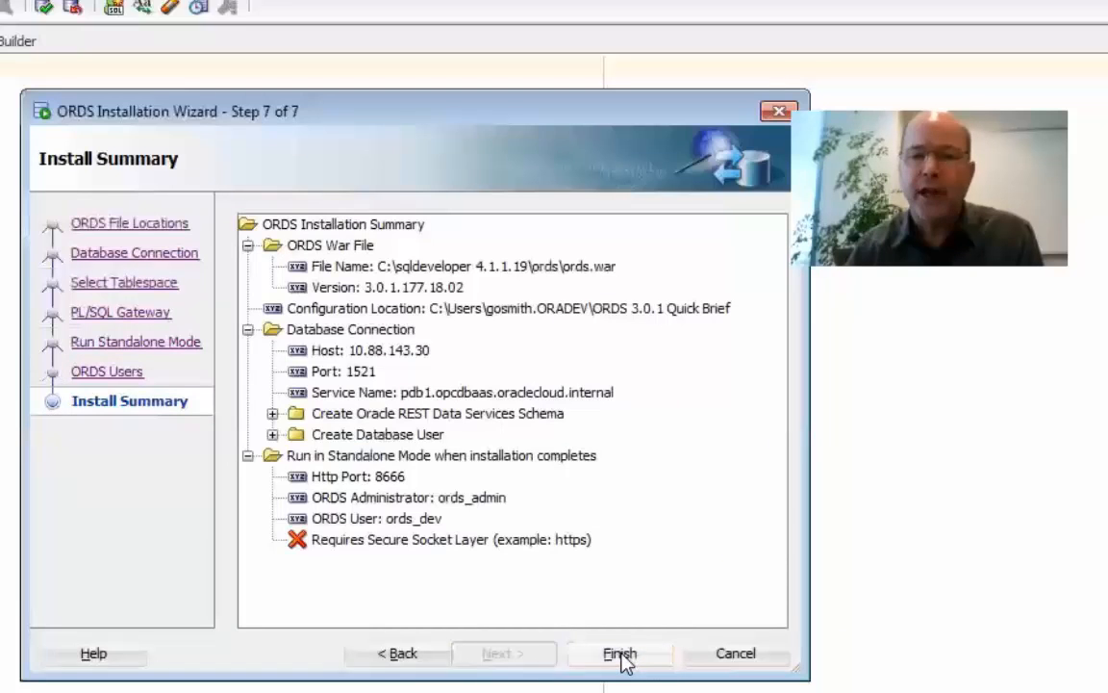
Accept the install summary with Finish to run the ORDS installation.
click(620, 654)
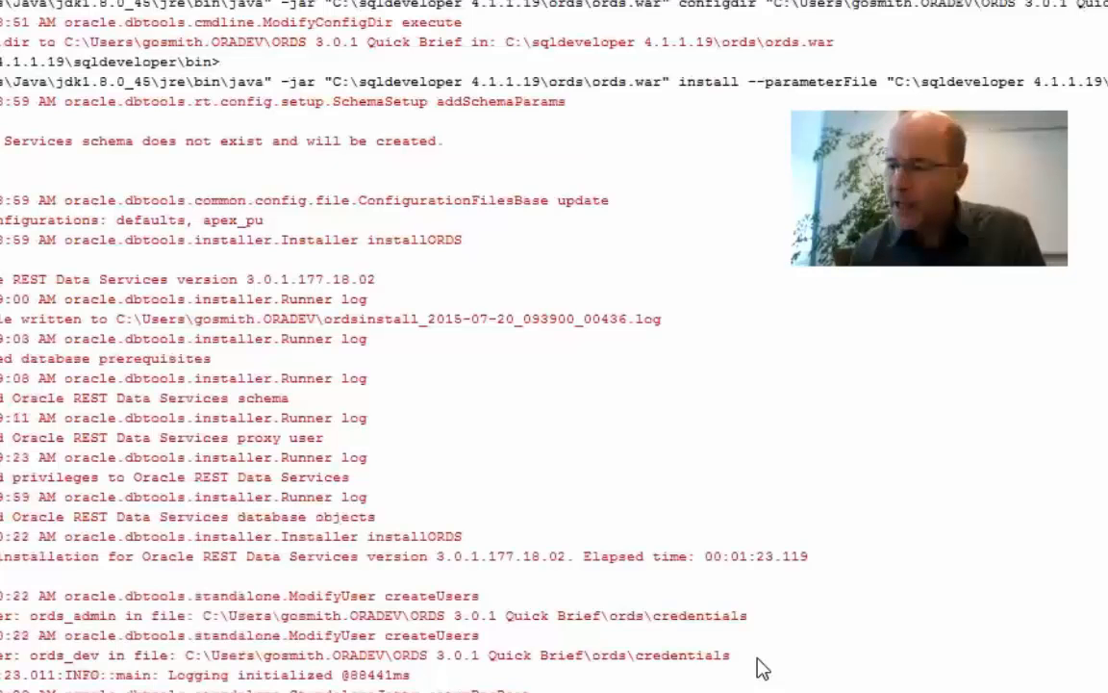
Scroll the ORDS log to its end showing the standalone server started on port 8666.
scroll(down, 3)
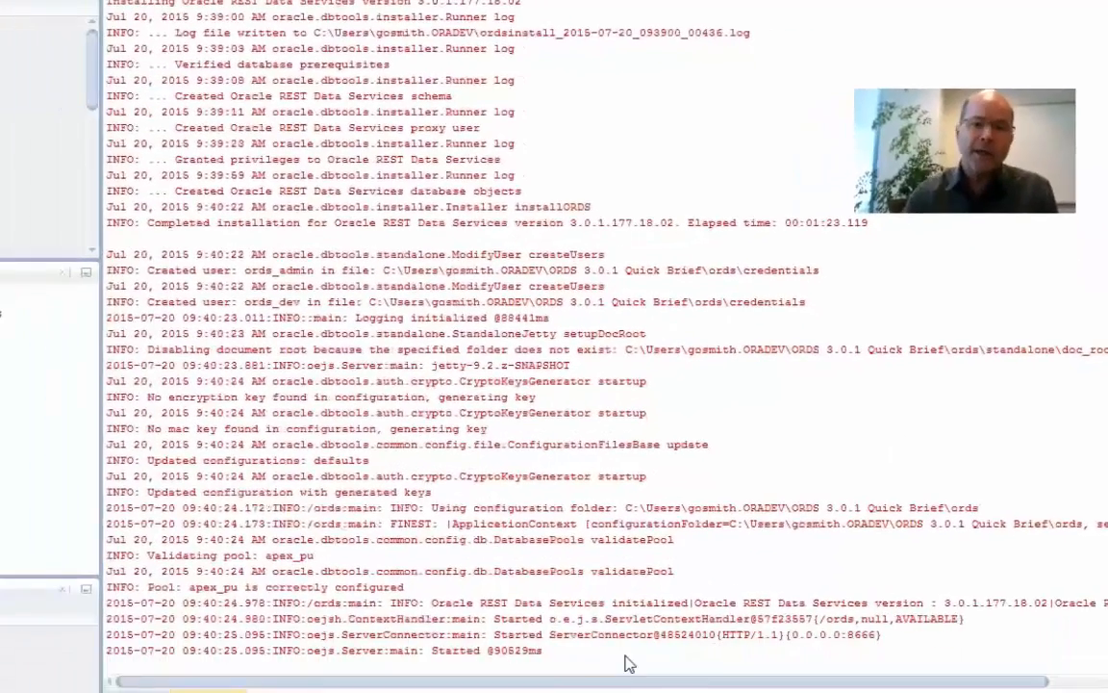
mouse_move(460, 673)
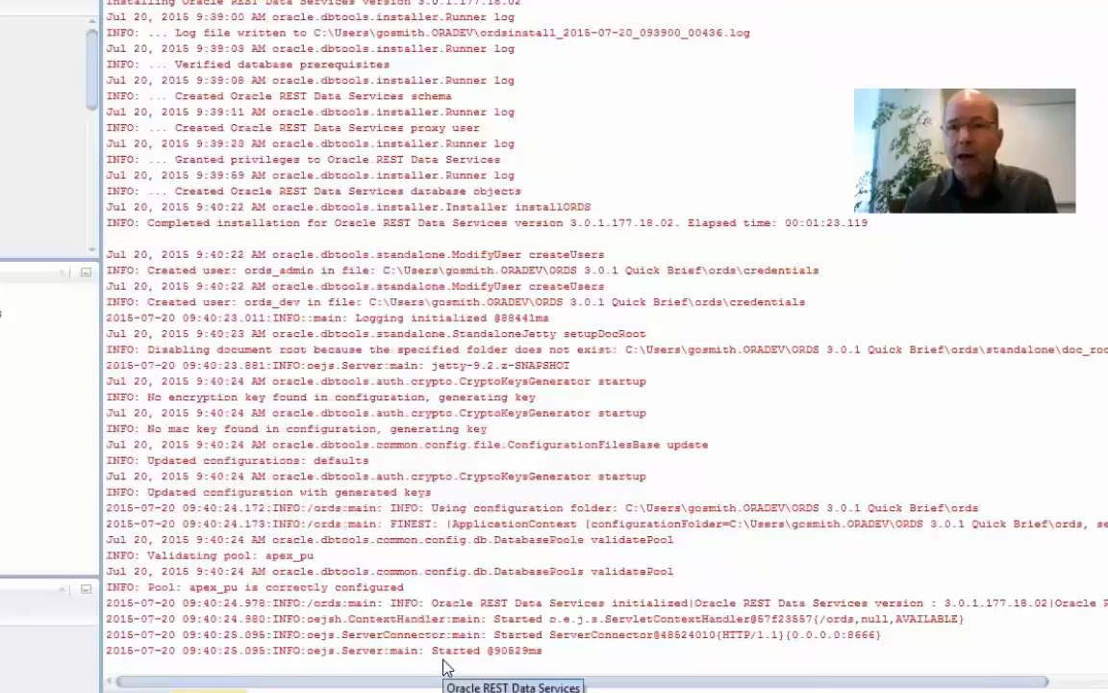
mouse_move(669, 510)
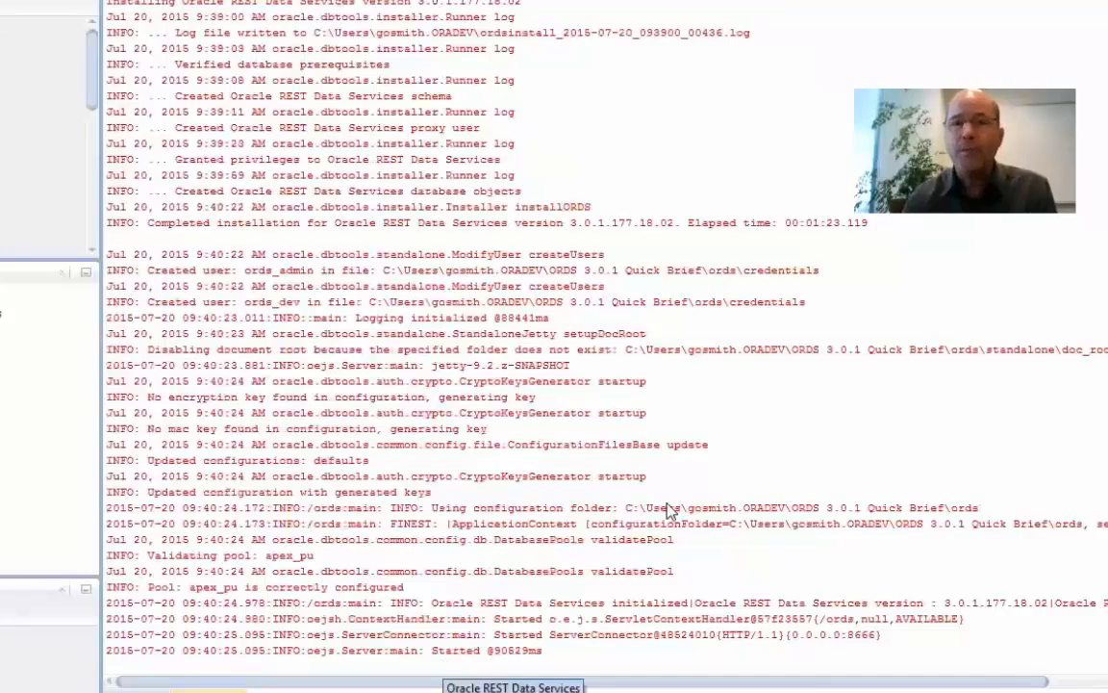